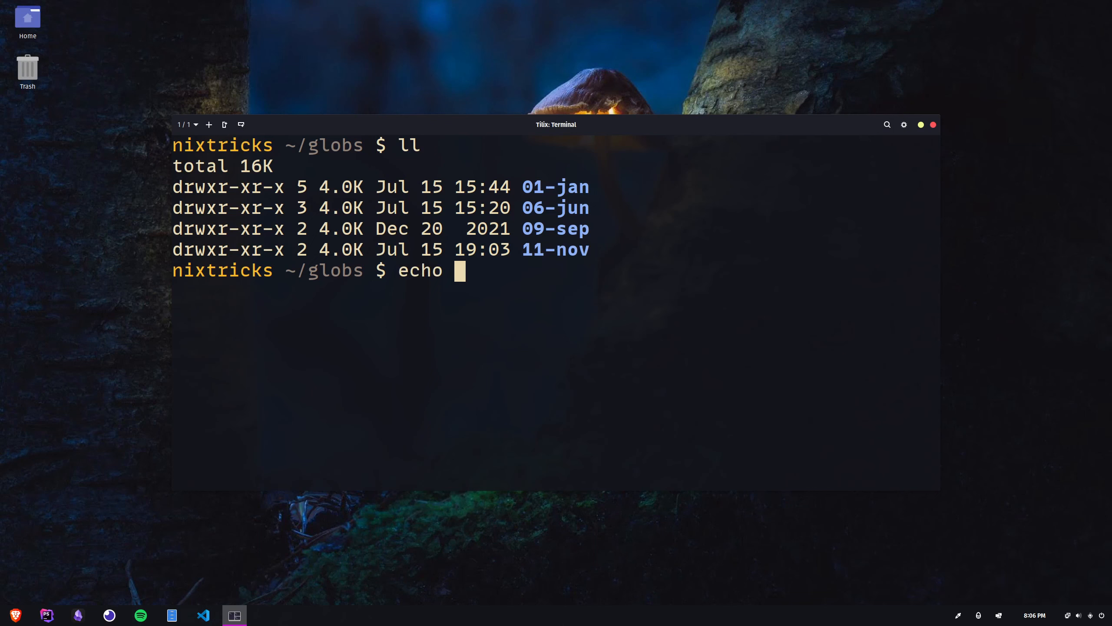
Echo the * and ?-j* glob matches, then count the home folder's 11 entries with ls -1 | wc -l.
text(*)
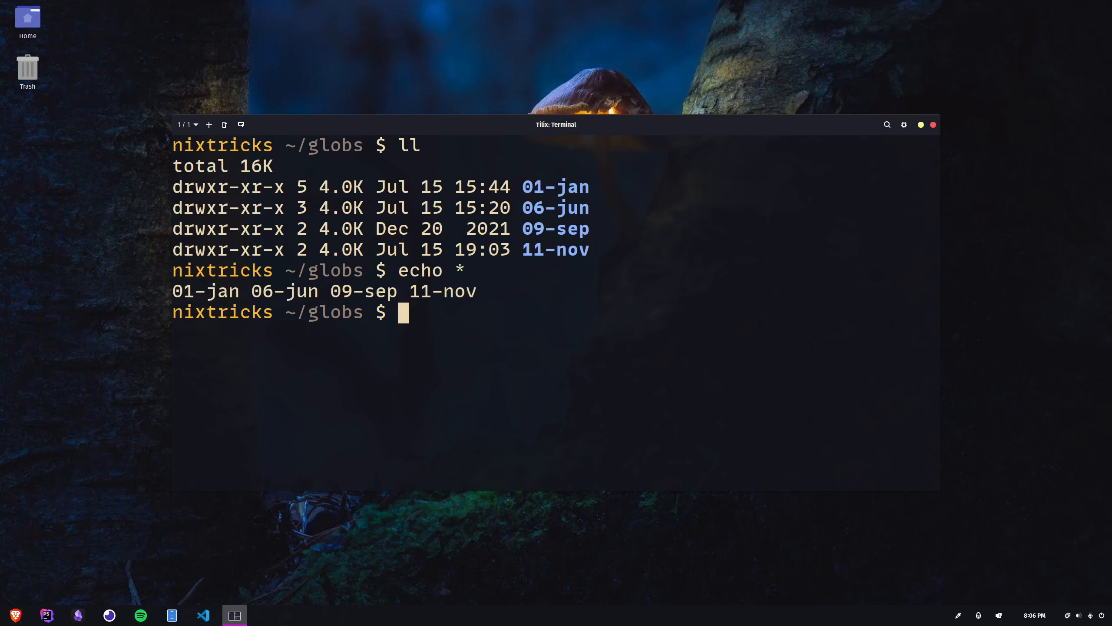
text(echo ?)
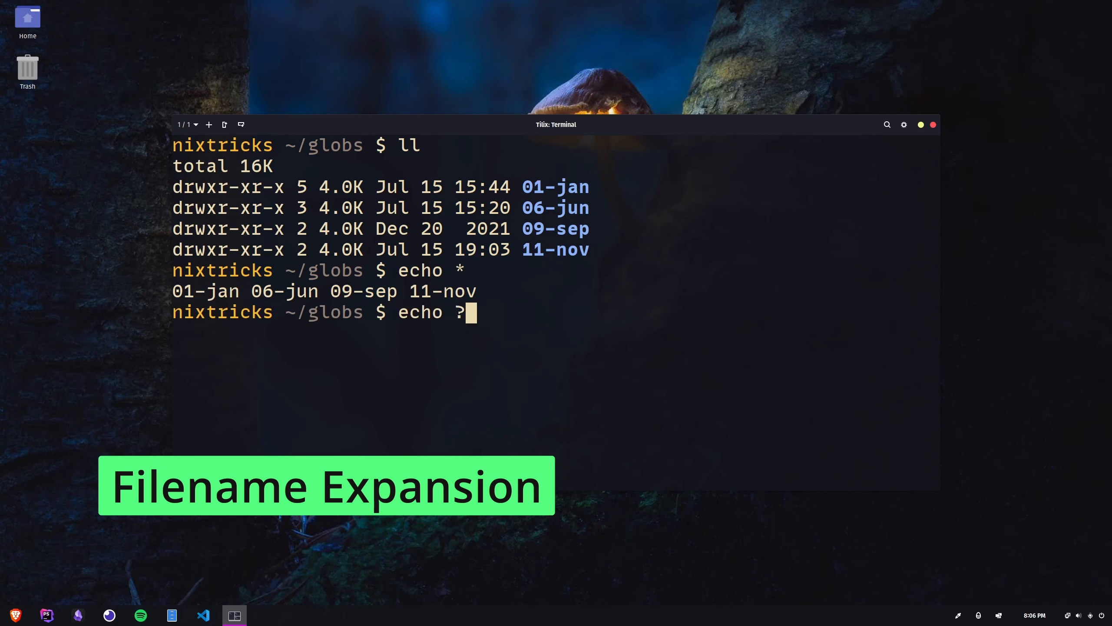
text(?-j*)
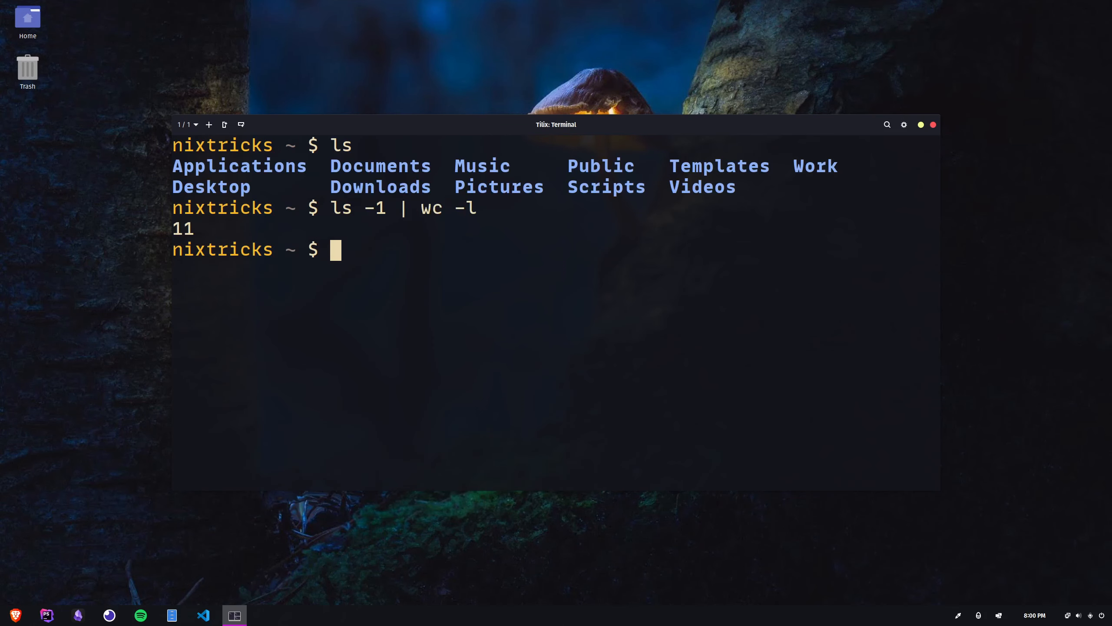
text(echo "There are $(ls -1 | wc -l))
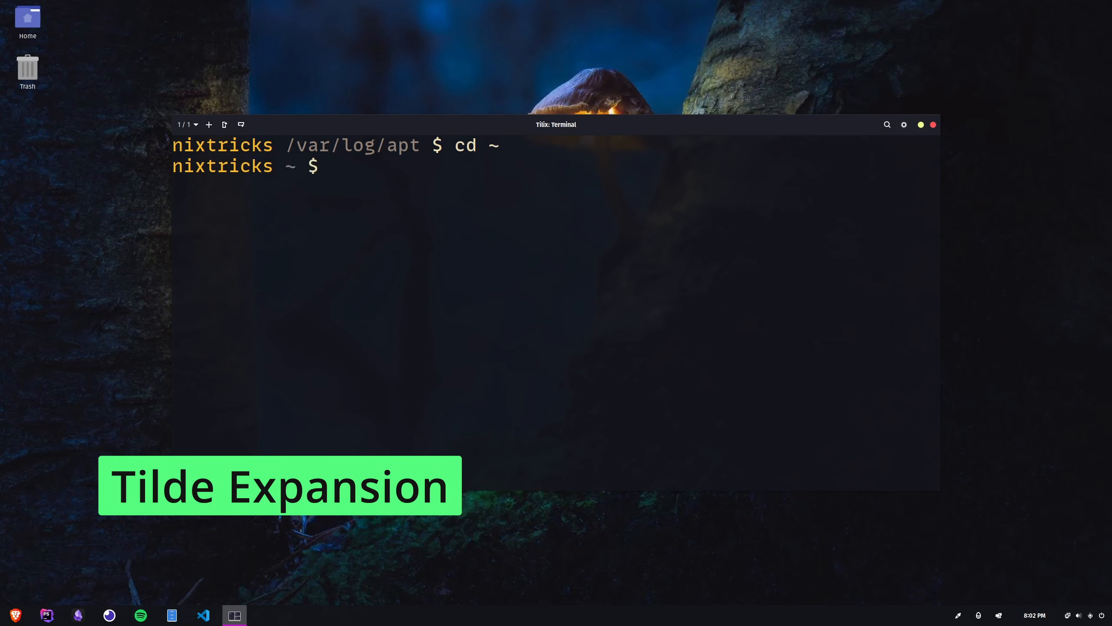
Run head on a /var file, then start a for loop converting **/wall*.jpg files.
text(head /var)
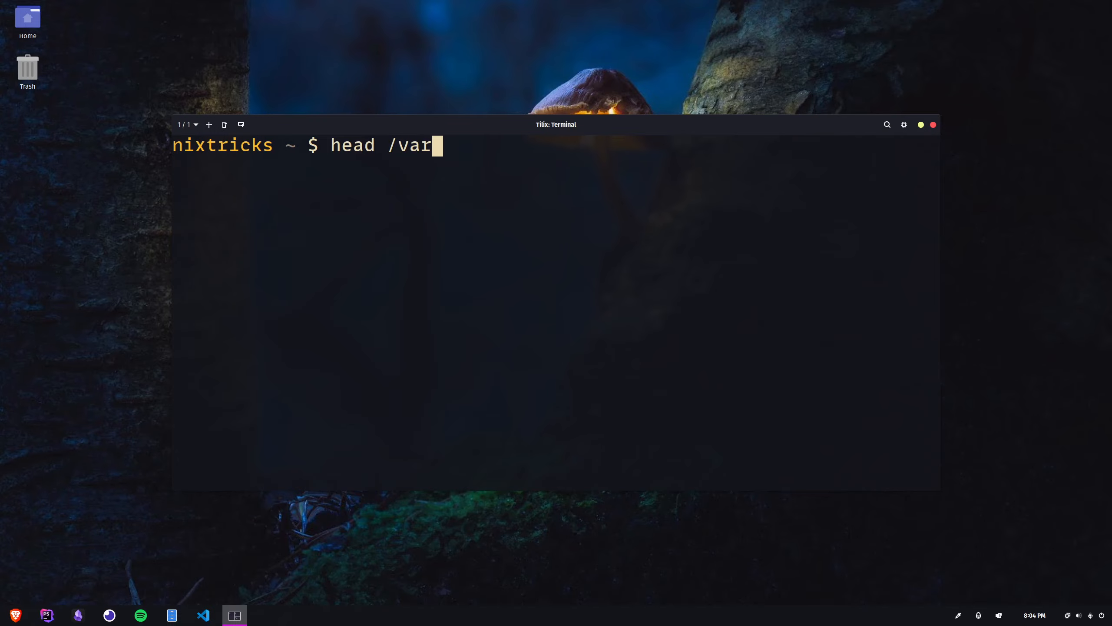
key(Return)
text(convert)
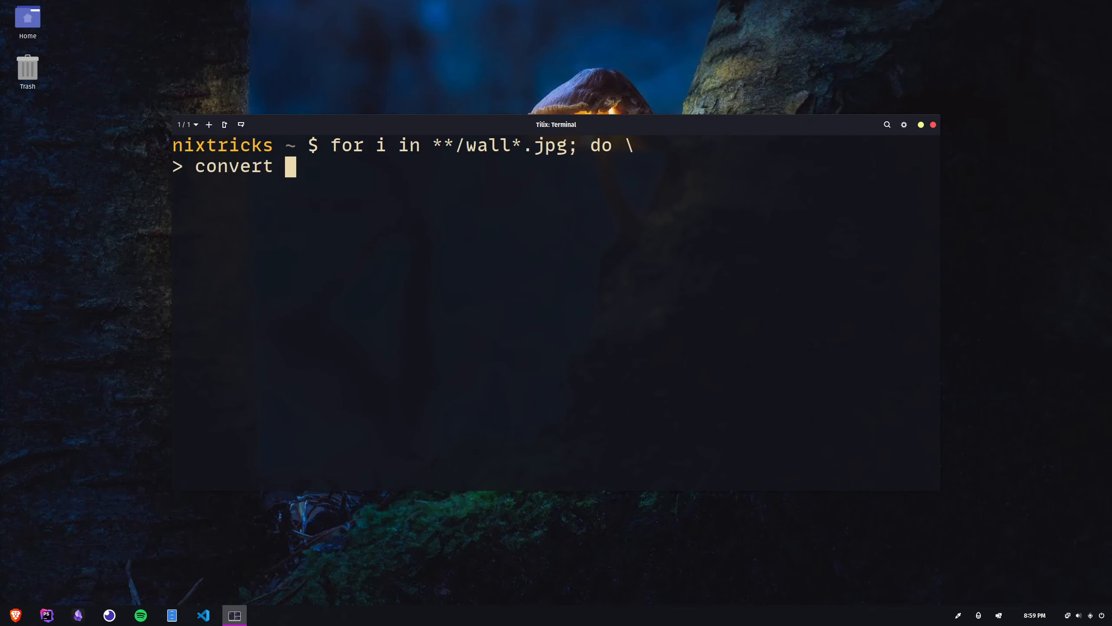
key(Return)
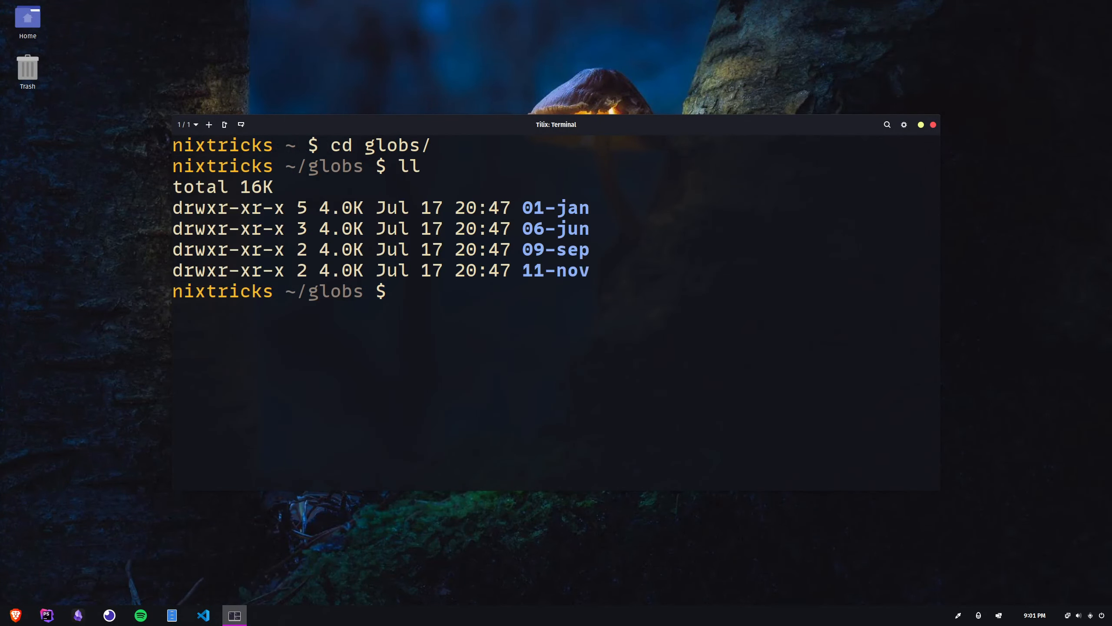
Show the globs directory tree, then list 01-jan's four images with ll *.jpg.
text(tree -d)
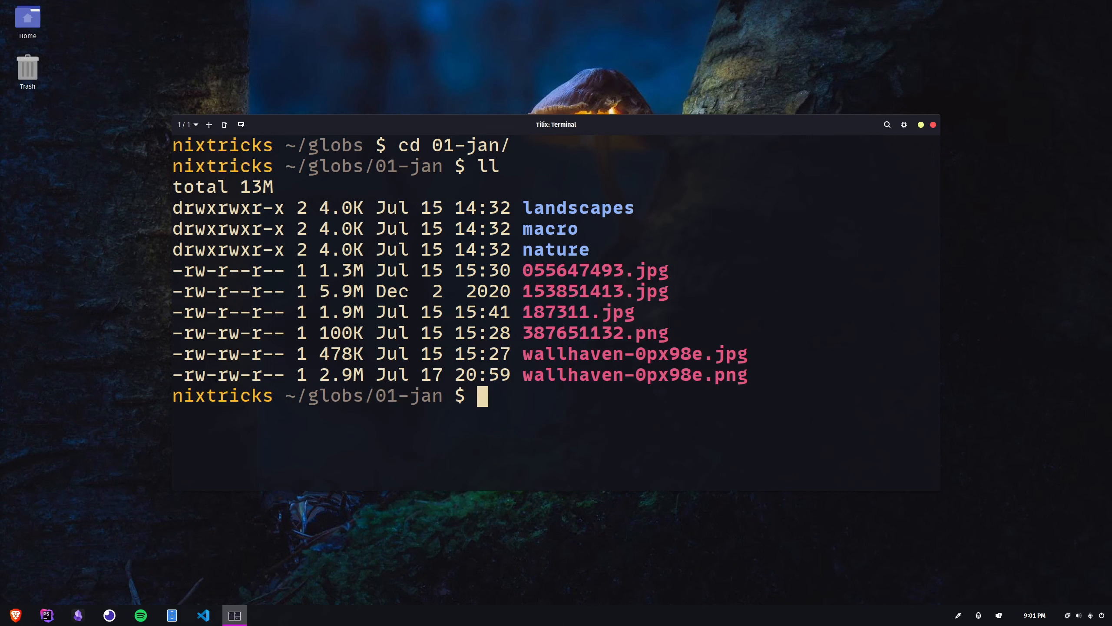
text(ll *.jpg)
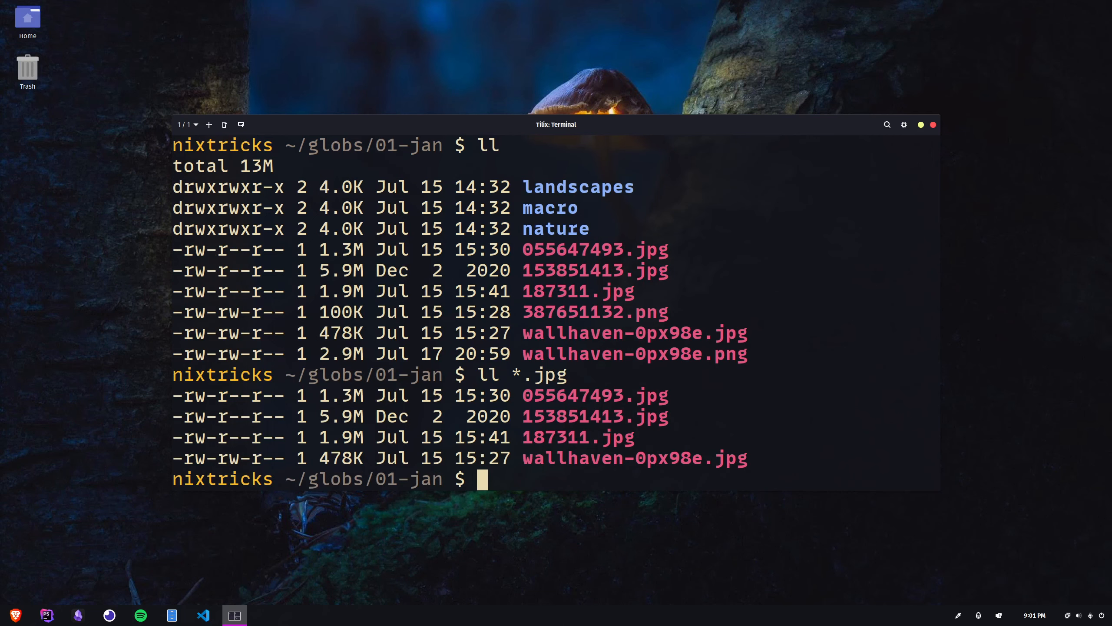
text(ll *.jpg)
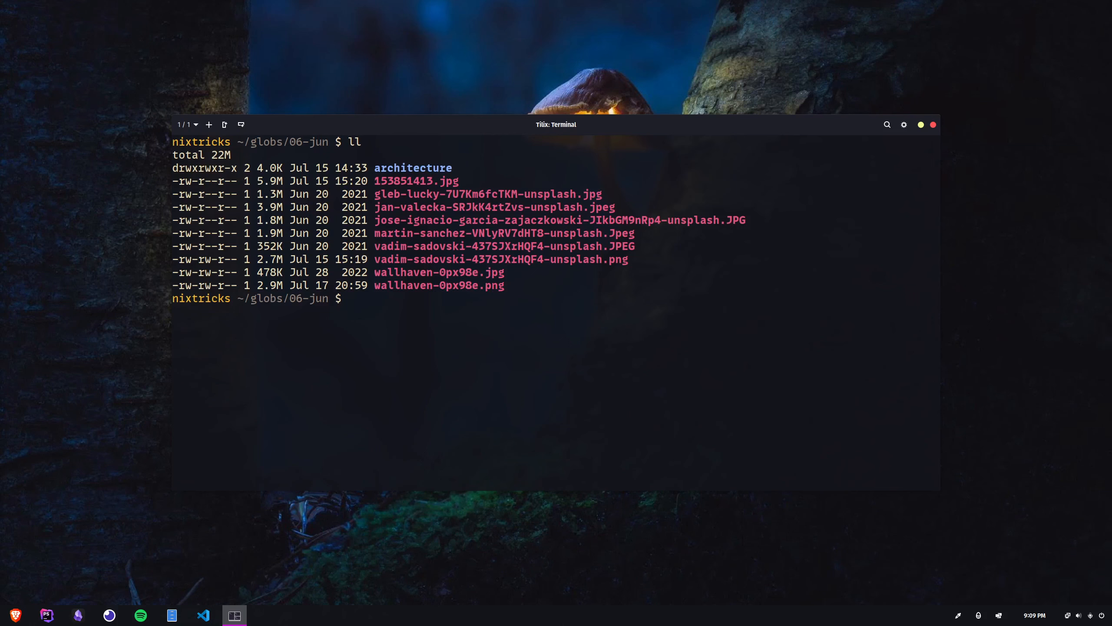
List 06-jun's six three-character-extension images with ll *.???, then move to 11-nov.
double_click(504, 233)
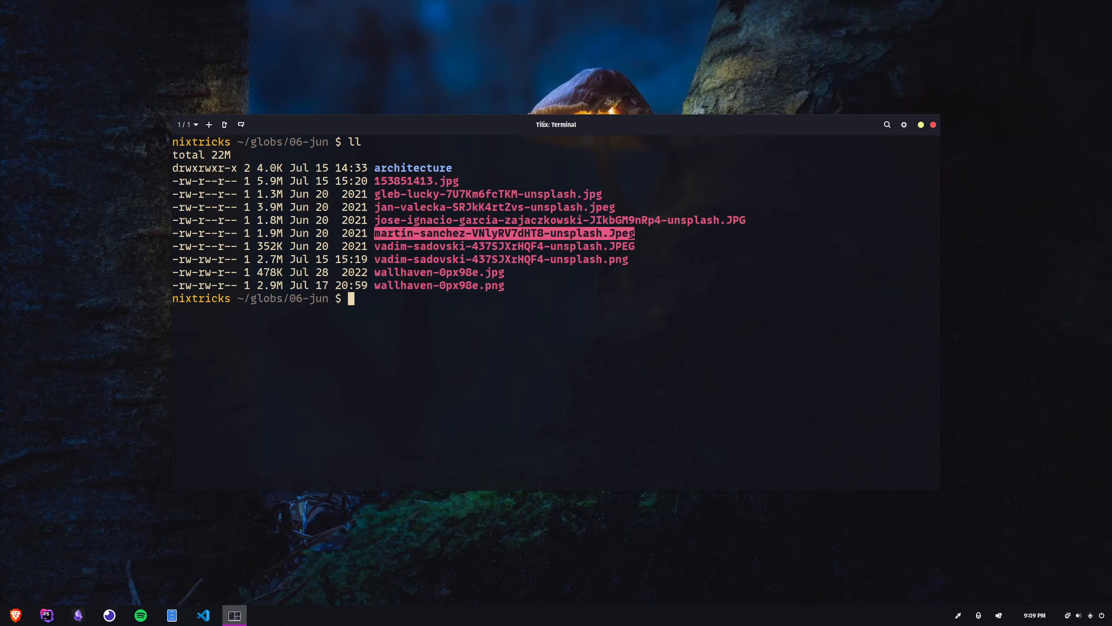
text(ll *.???)
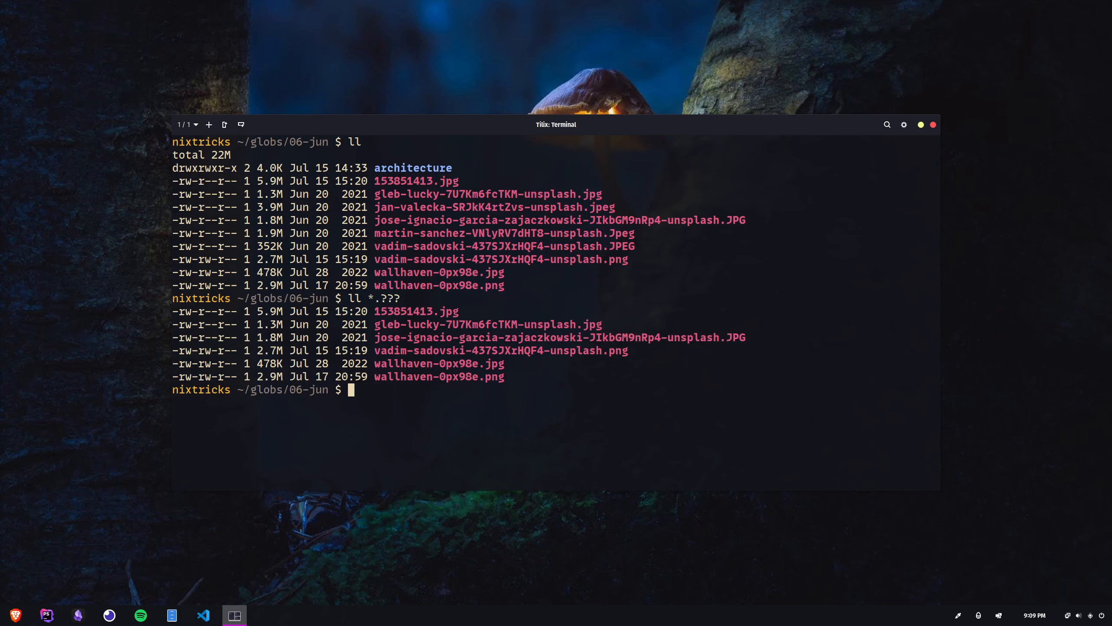
text(cd ../11-nov/)
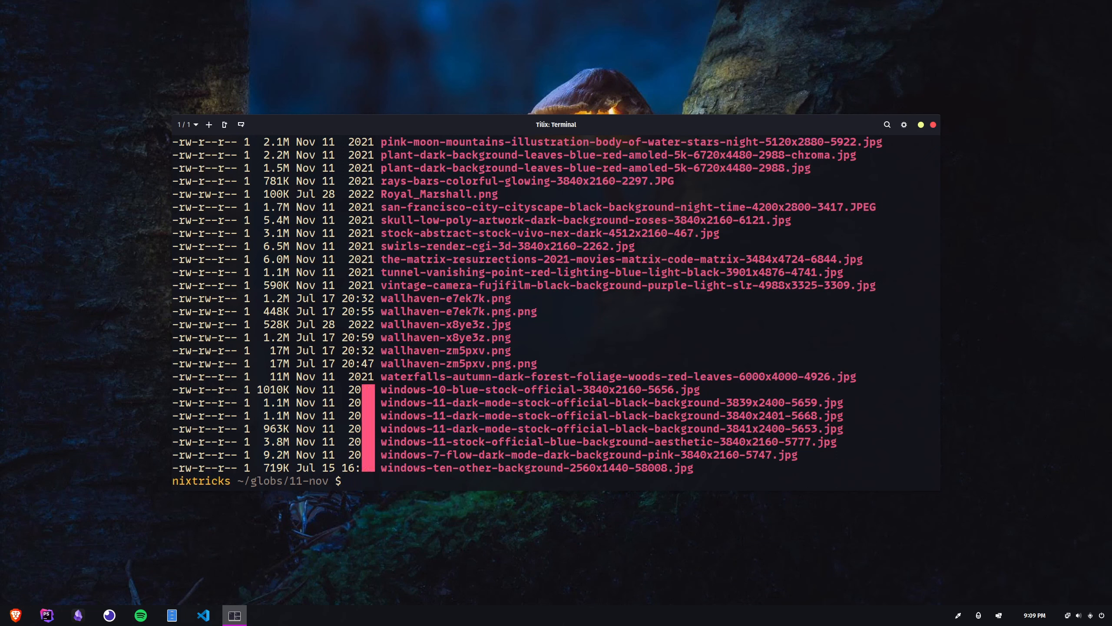
Begin typing ll windows-?? to match the 11-nov wallpapers.
text(ll w)
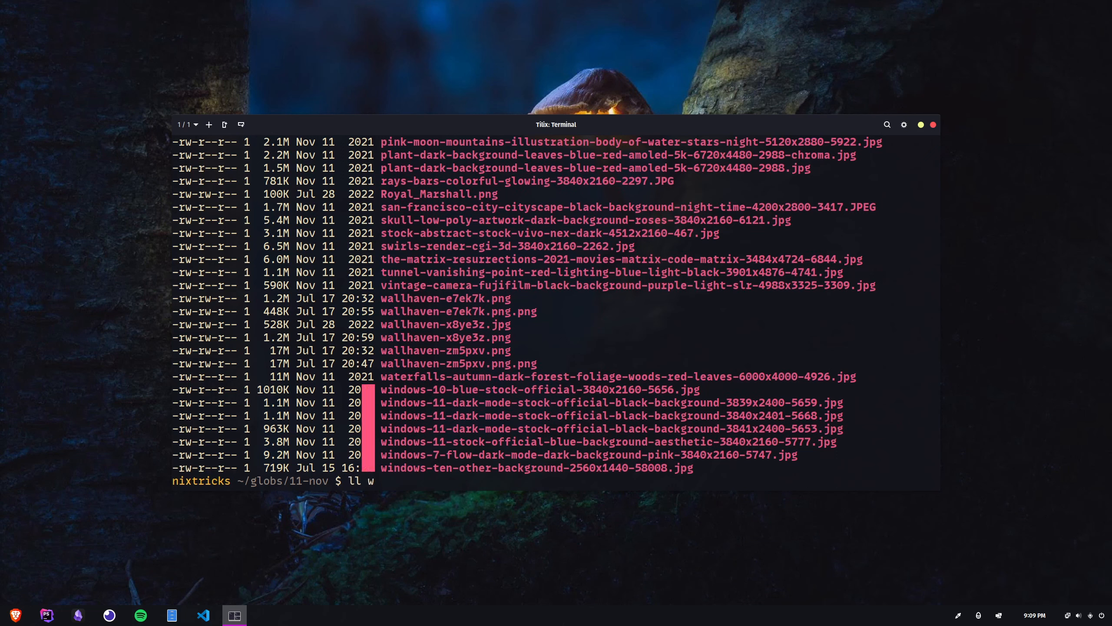
text(indows-)
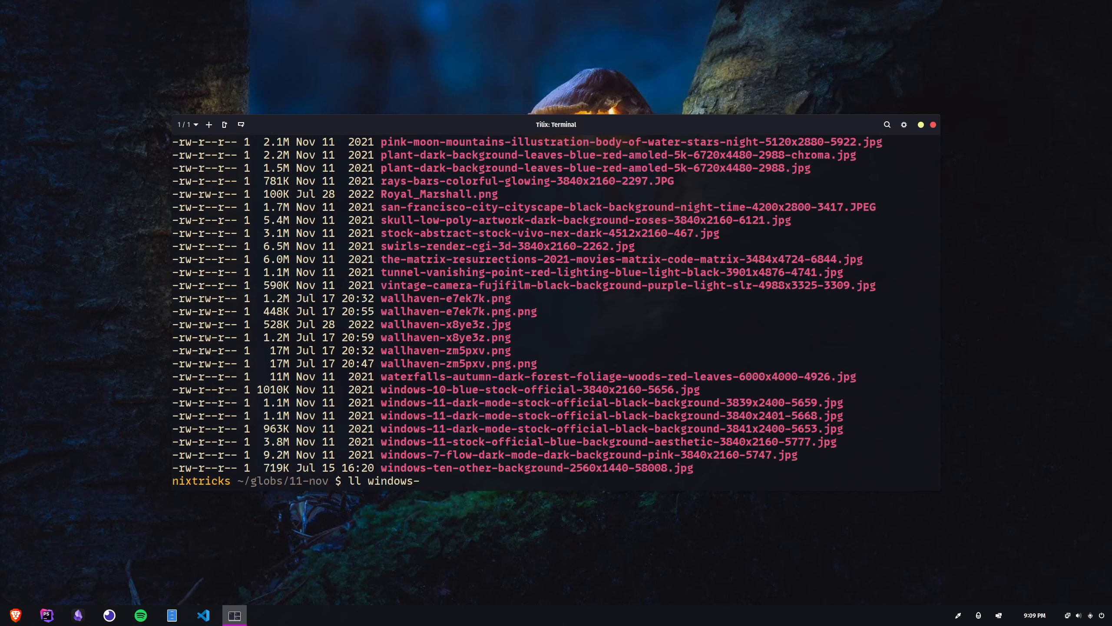
text(??)
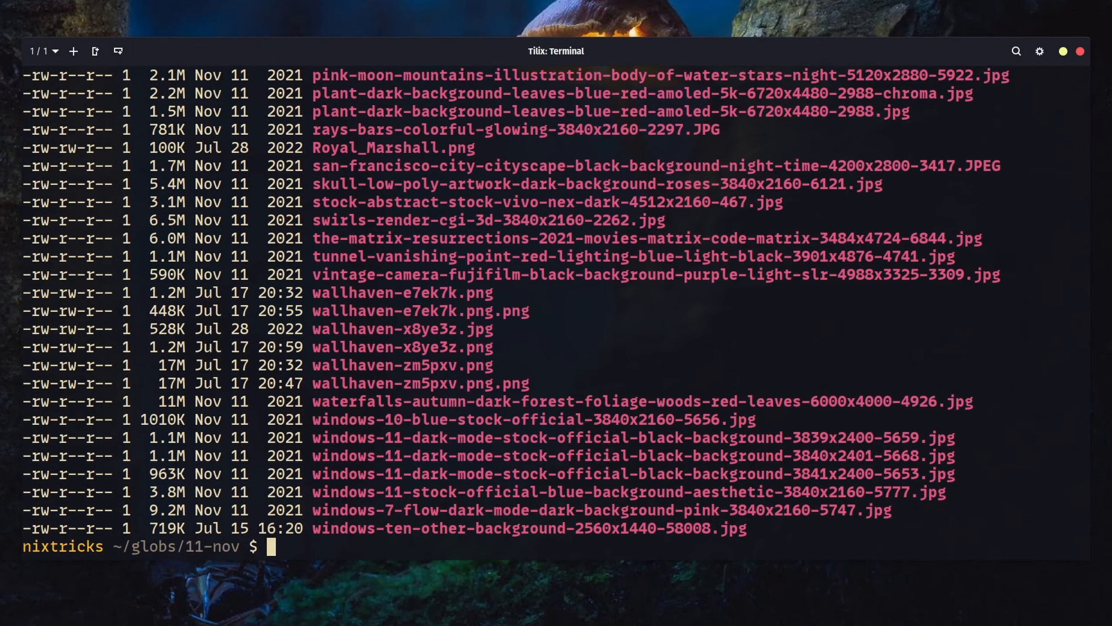
Type ll windows-1[02]* to list the windows-10 and windows-12 wallpapers.
text(ll windows-)
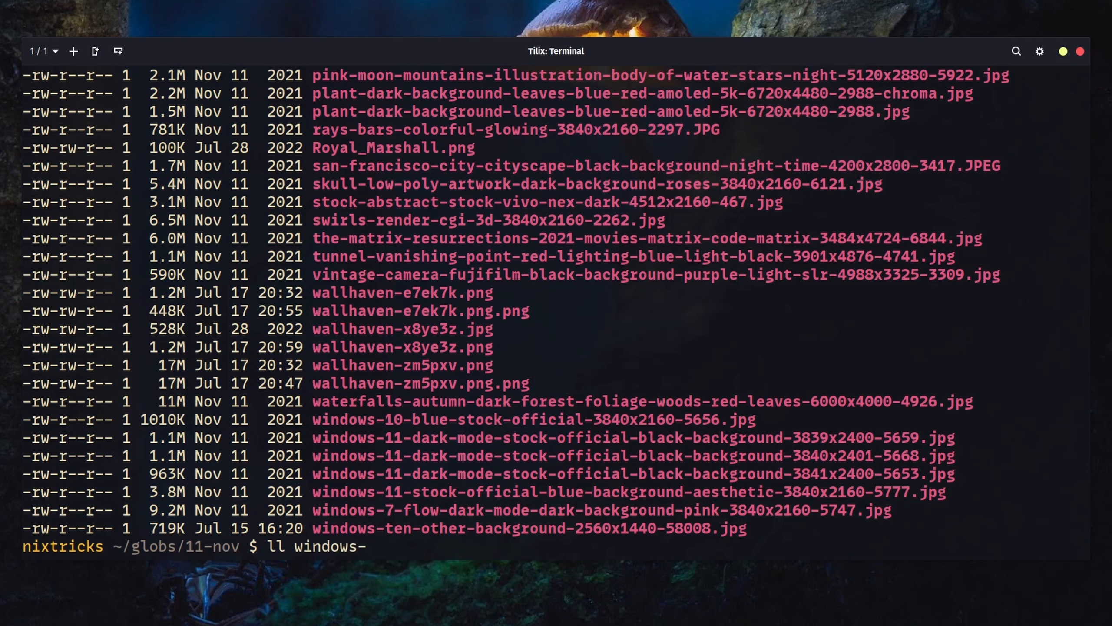
text(1)
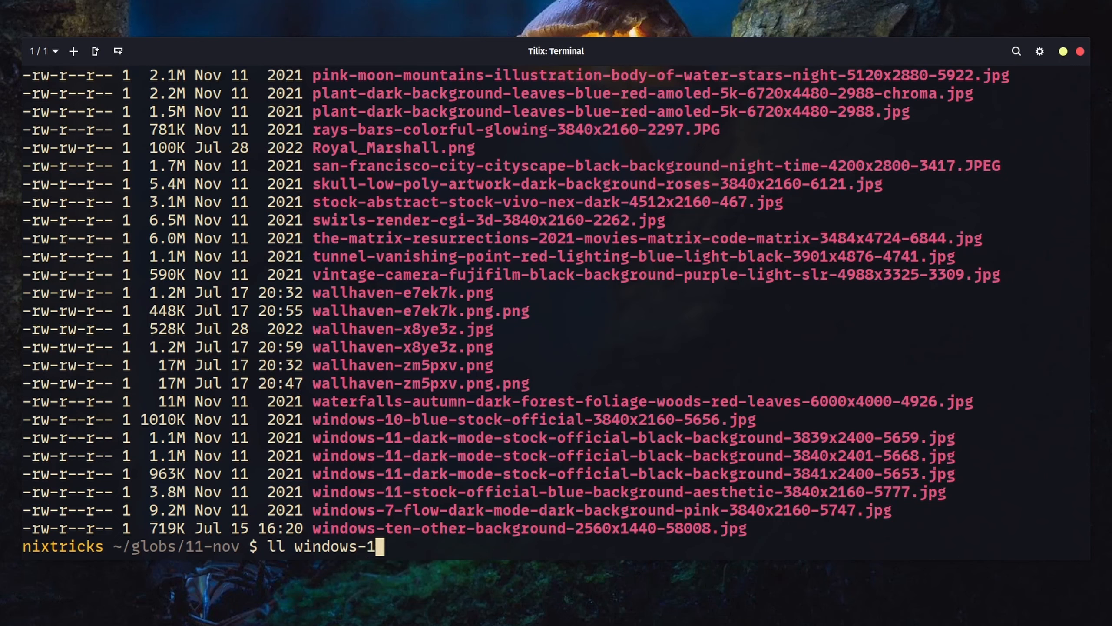
text([02])
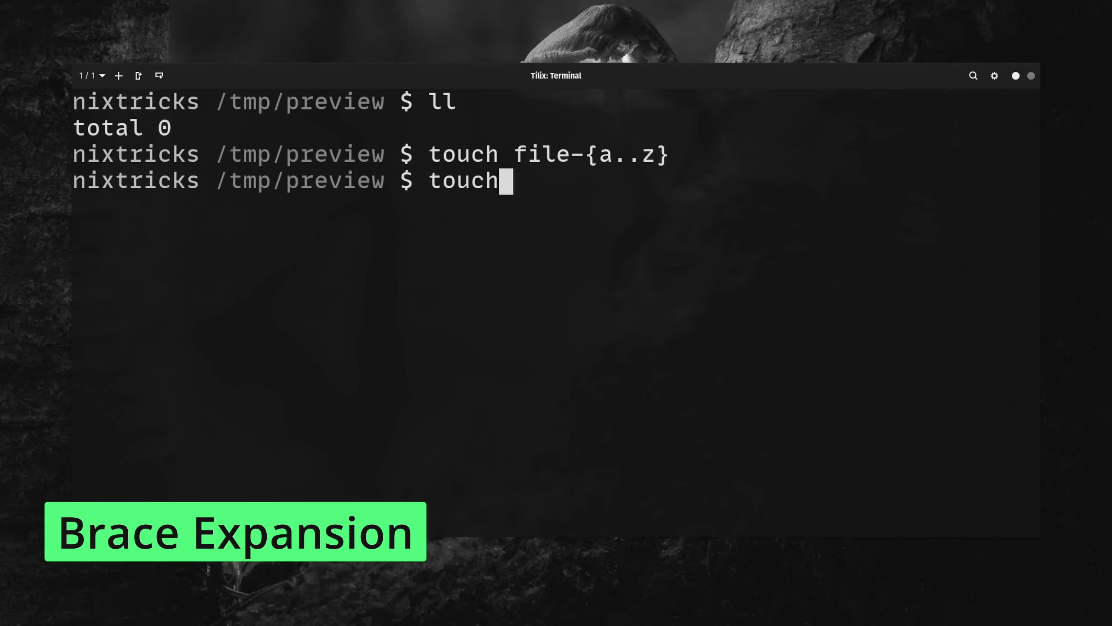
Create file-0 to file-9 with touch file-{0..9}, then list file-[5-9].
text(file-{0..9)
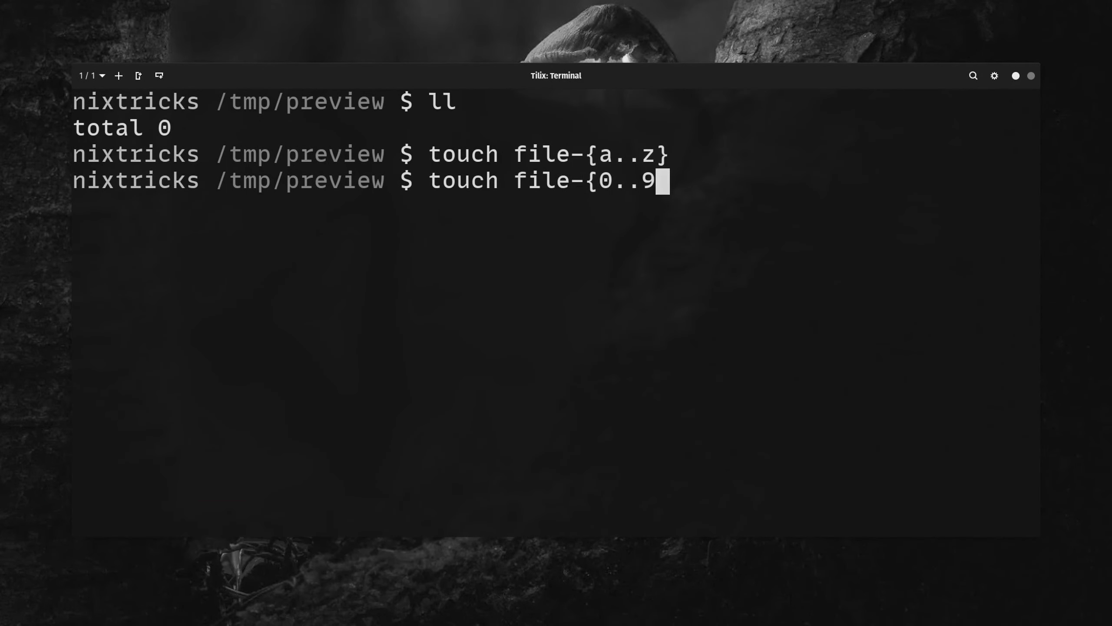
key(Return)
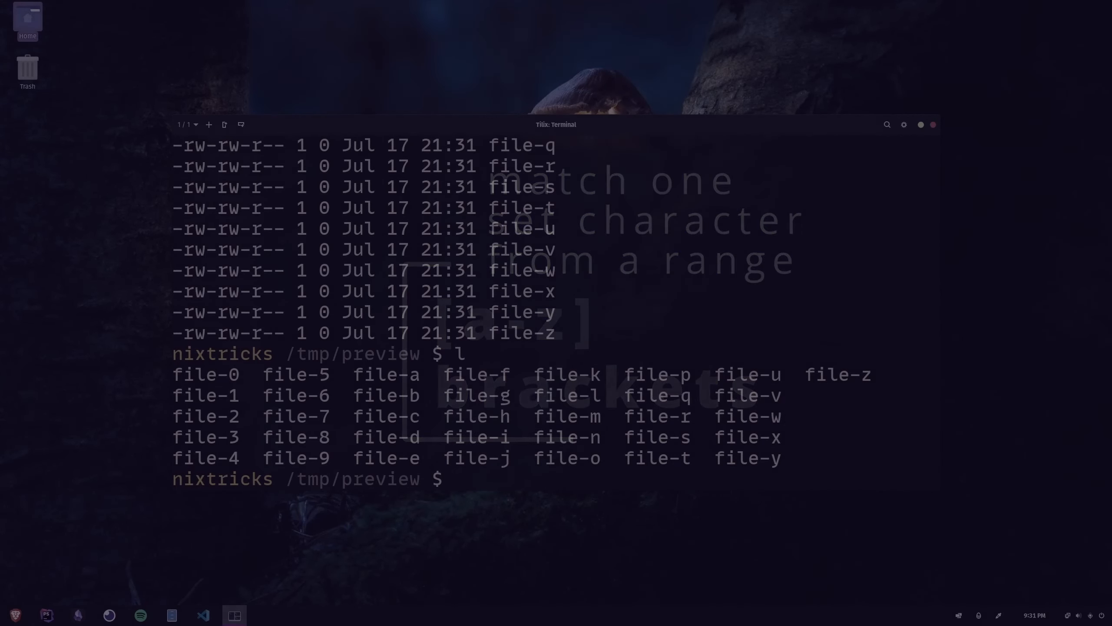
text(ll file)
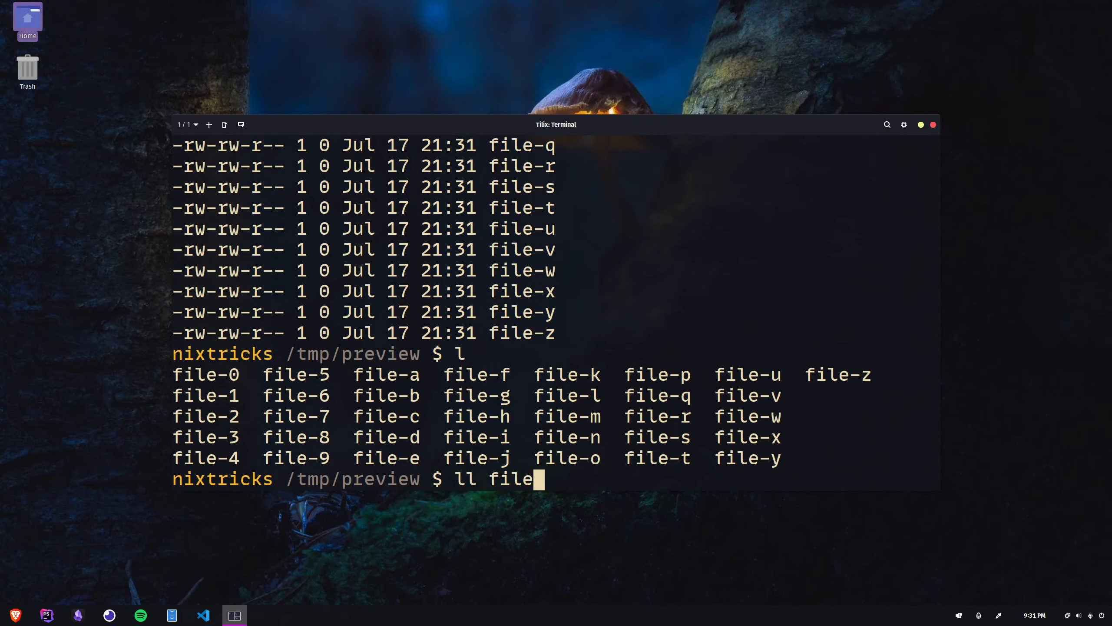
text([5-9)
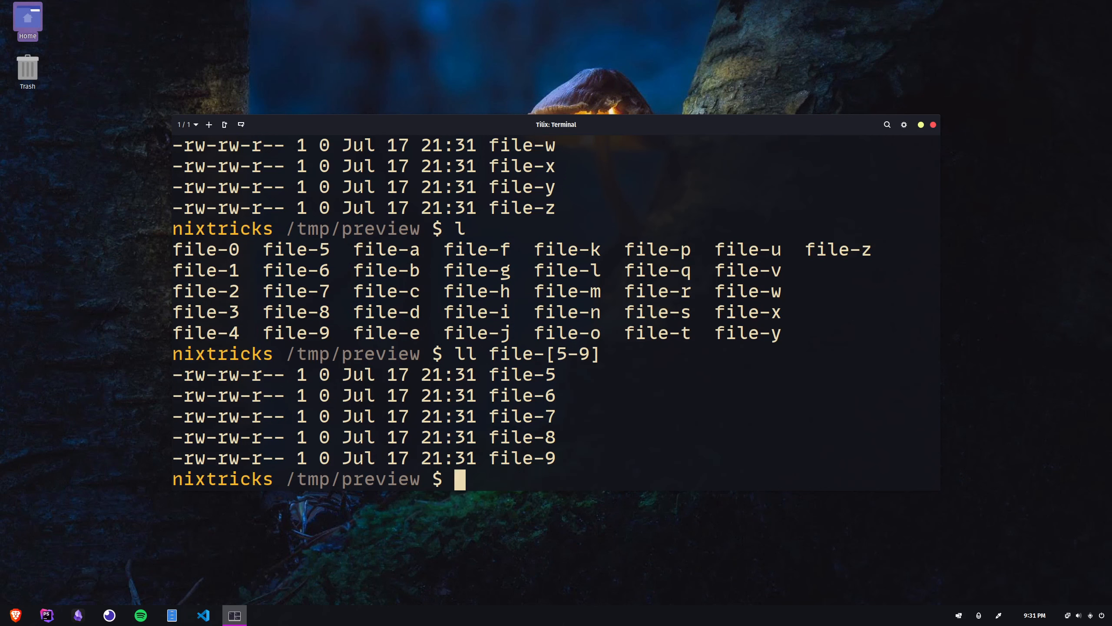
Delete file-d to file-z with rm file-[d-z], list the rest, and start ll file-[3-7].
text(rm)
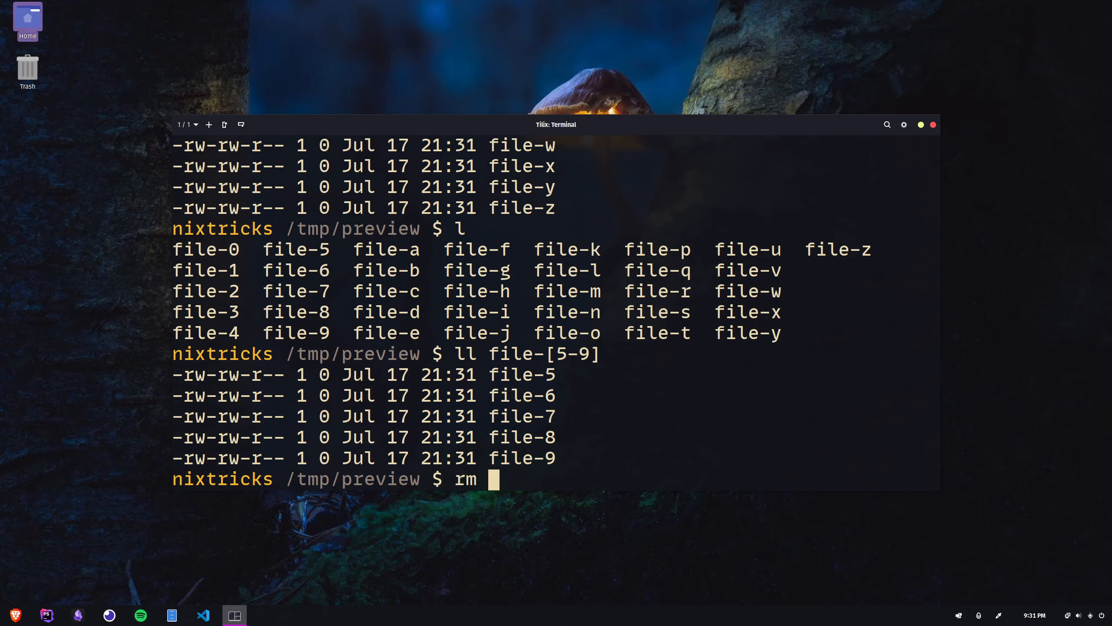
text(file-[d-z)
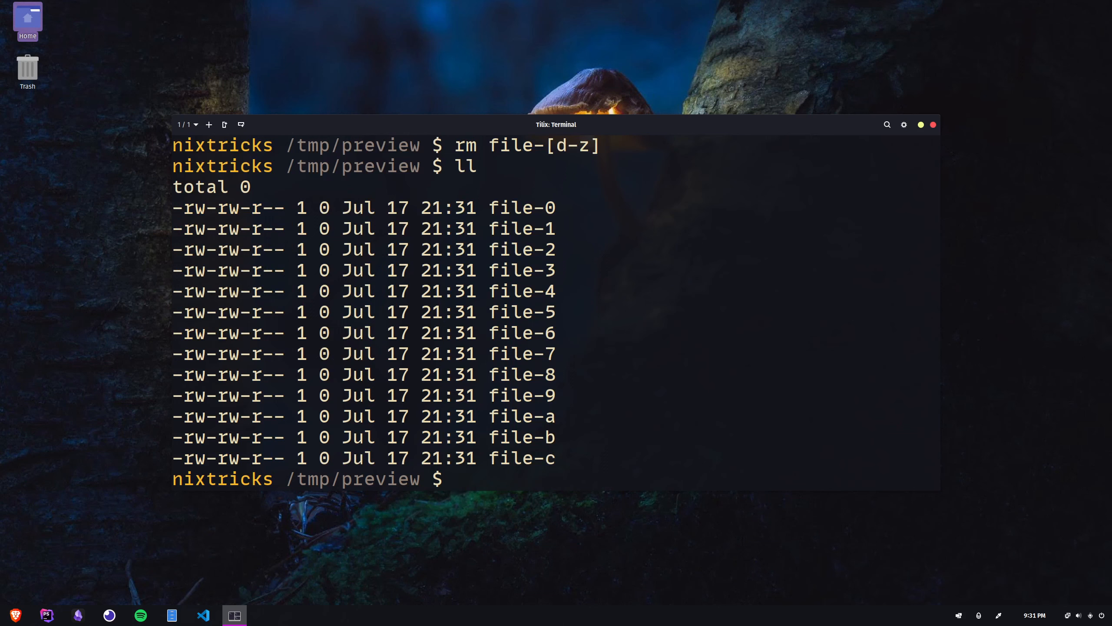
text(ll)
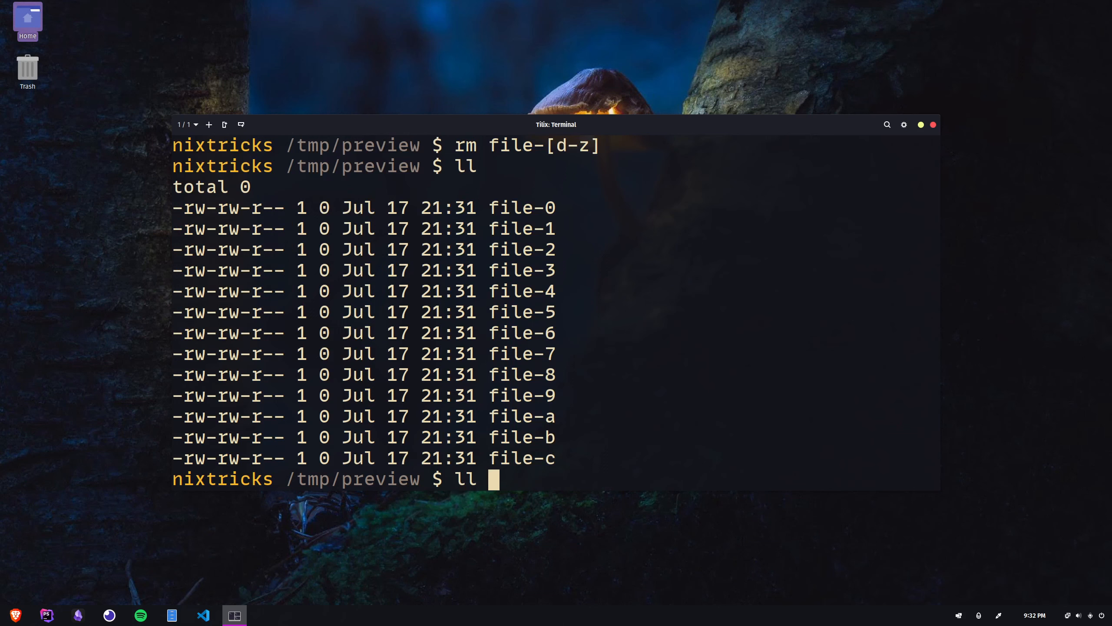
text(file-[3-7)
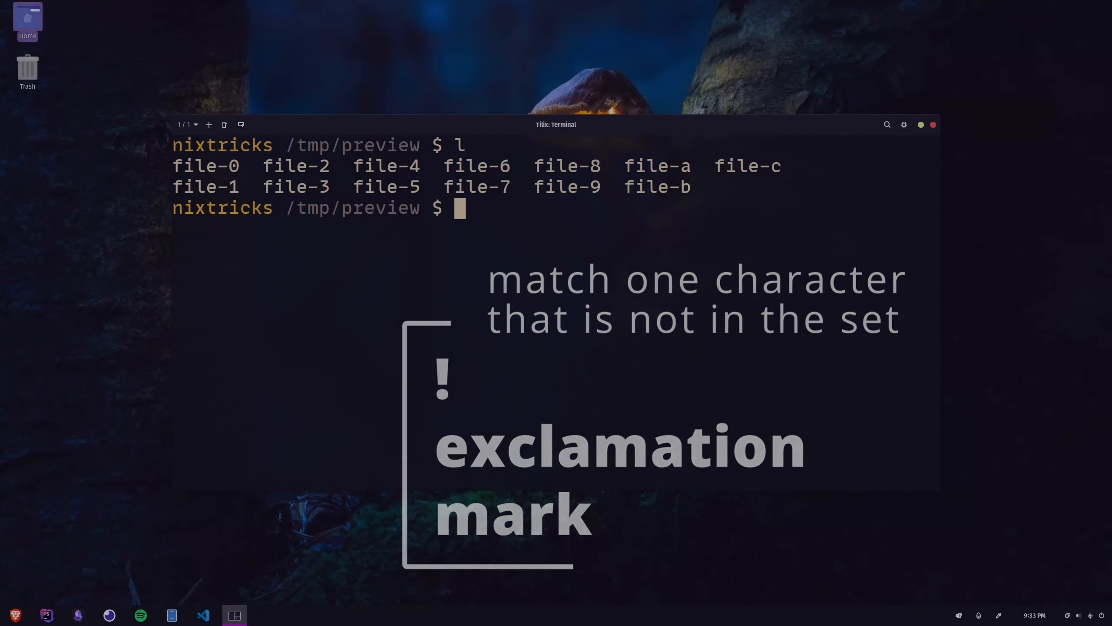
List the files and type ll file-[!0-9] for names not ending in a digit.
text(ll)
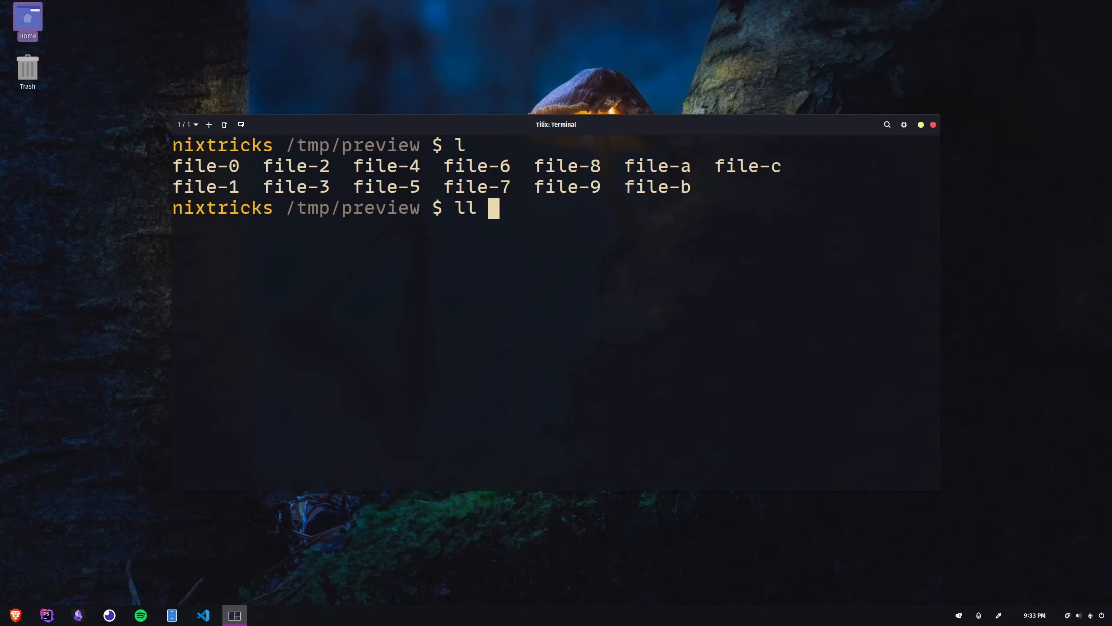
text(file-[)
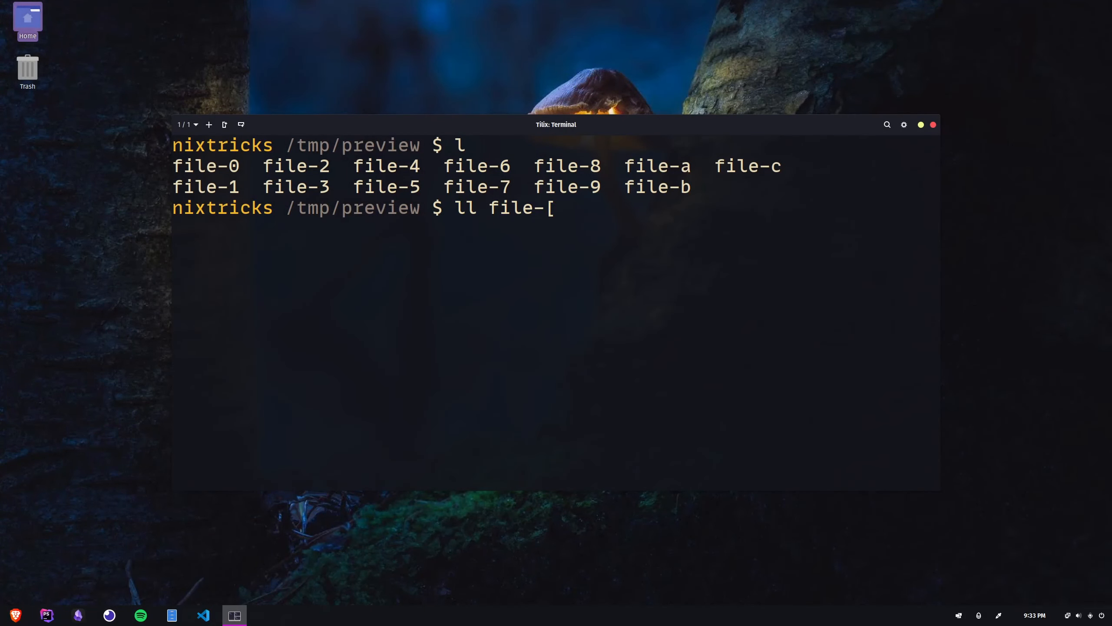
text(!)
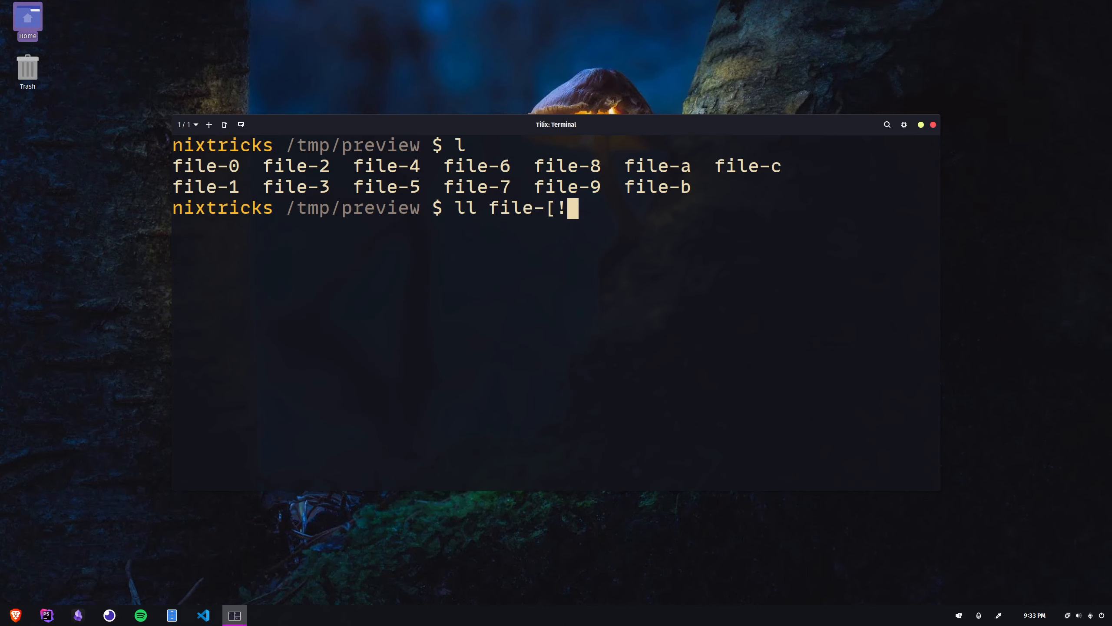
text(0-9])
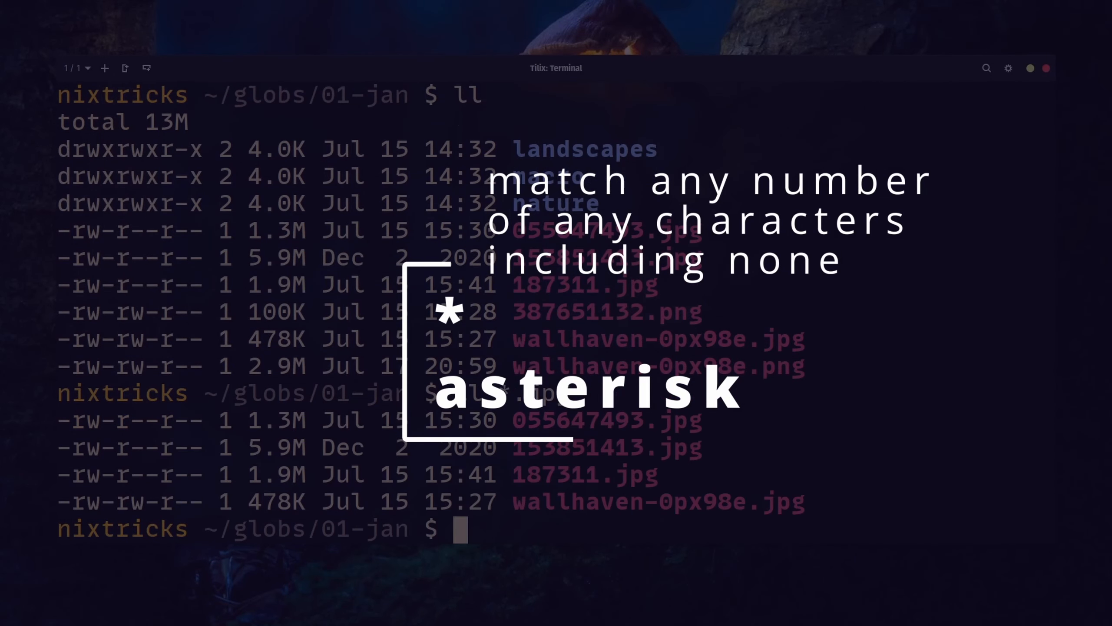
text(ll 1*.jpg)
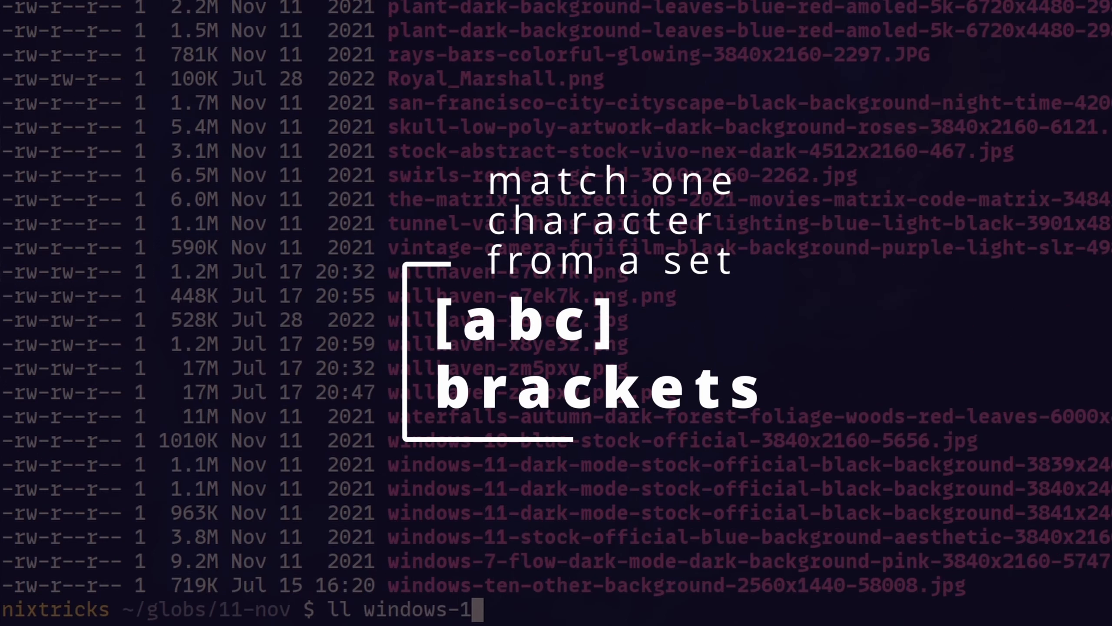
text([02])
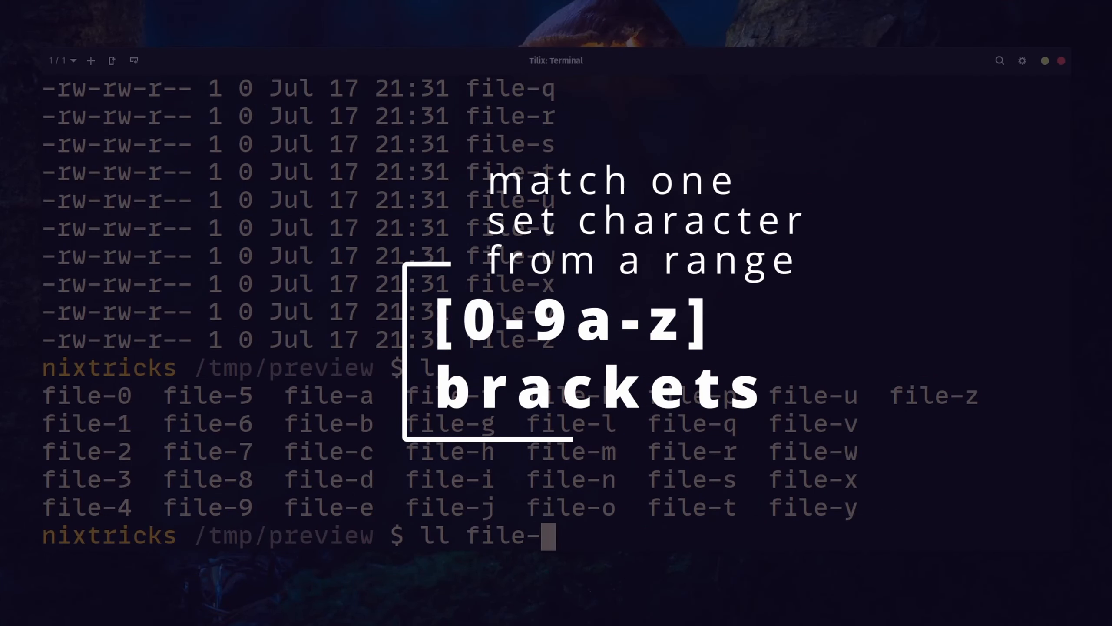
text([5)
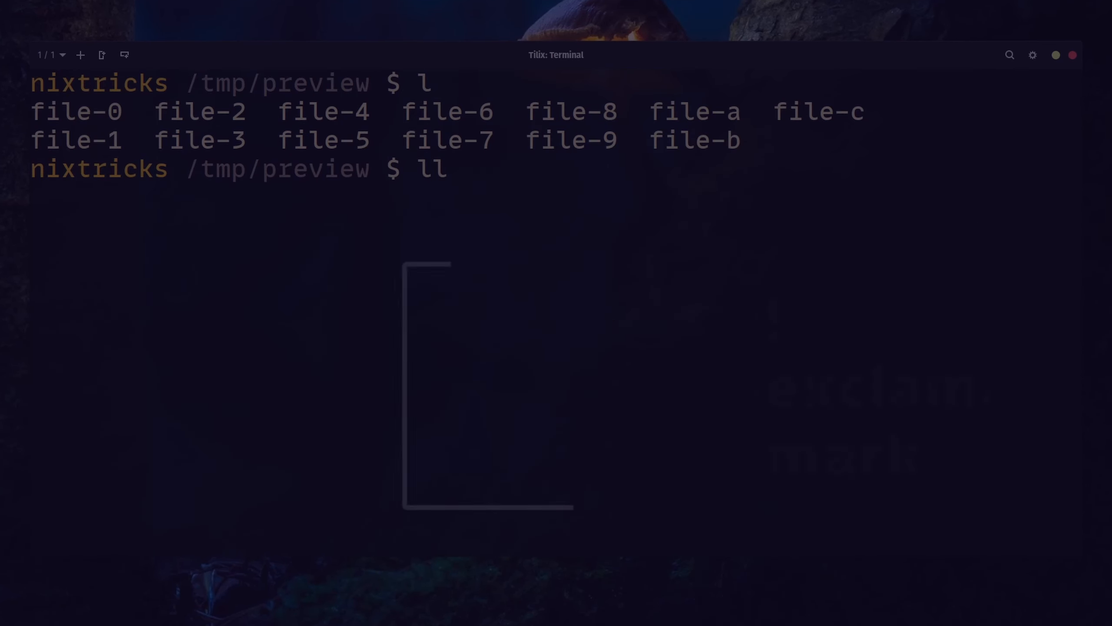
text(file-[!)
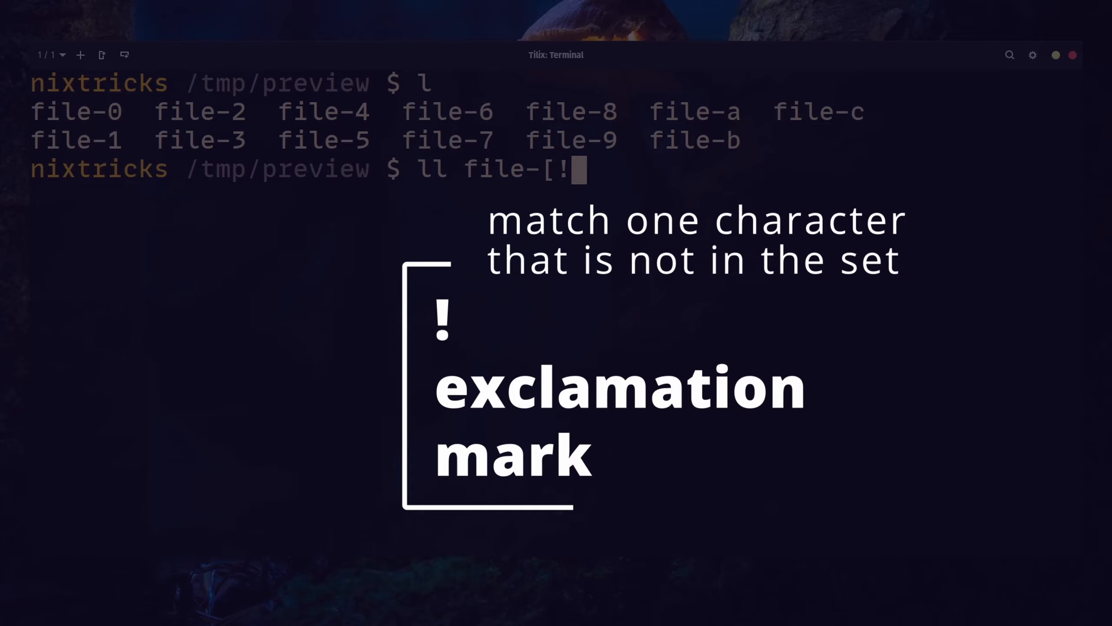
text(0-9)
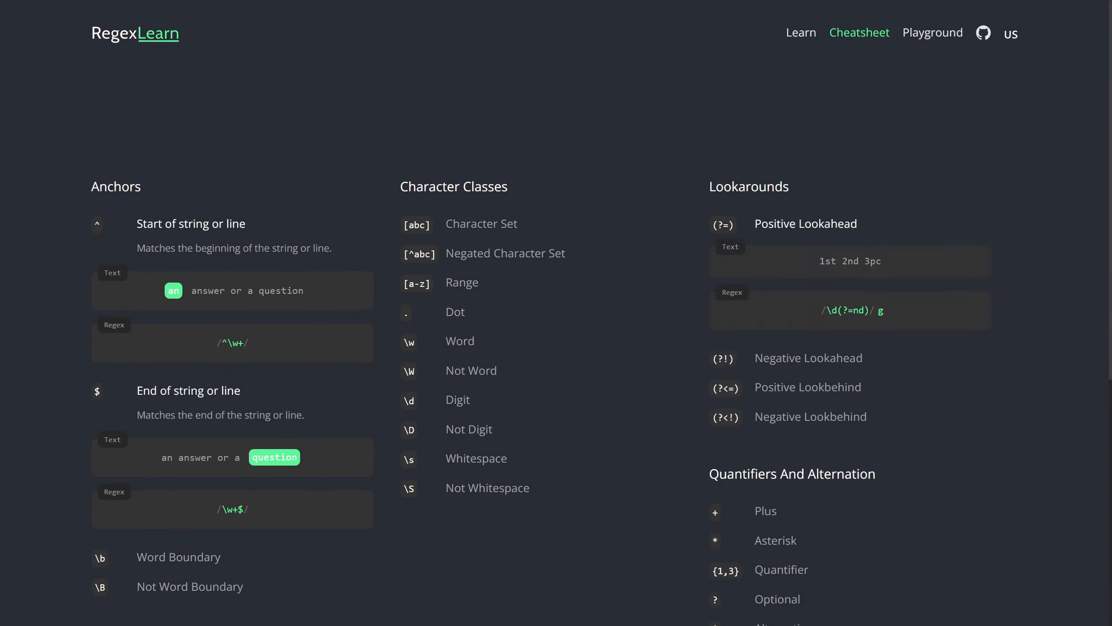
Scroll through the RegexLearn cheatsheet's anchors, character classes, lookarounds and quantifiers.
scroll(down, 3)
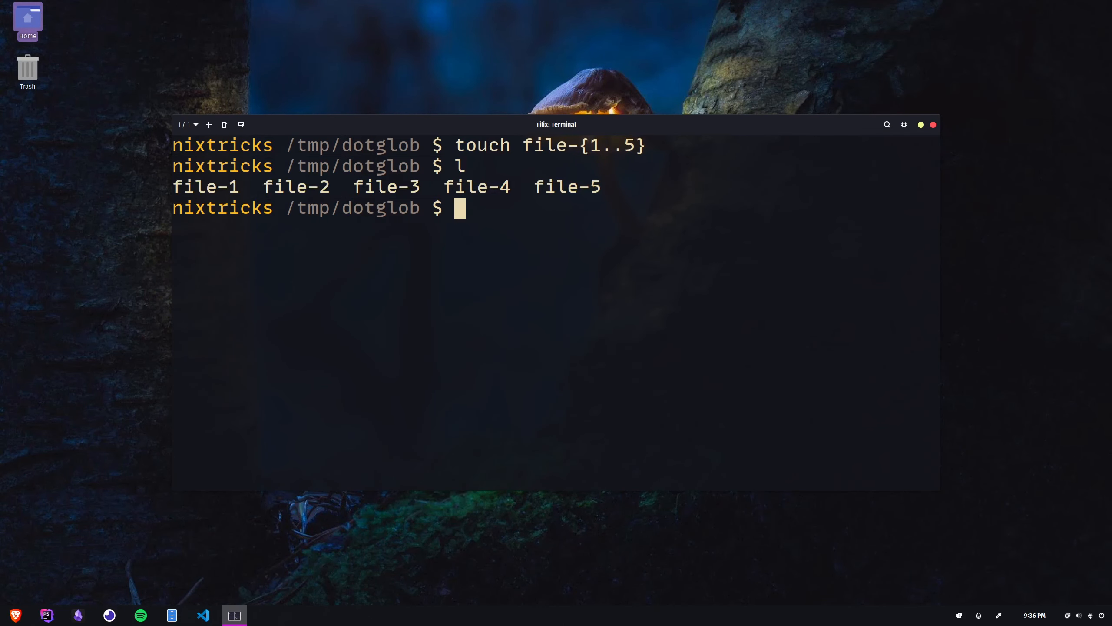
Create hidden files, enable dotglob, and show echo * now including .hidden and .sneaky.
text(touch .hidden .sneaky)
text(echo *)
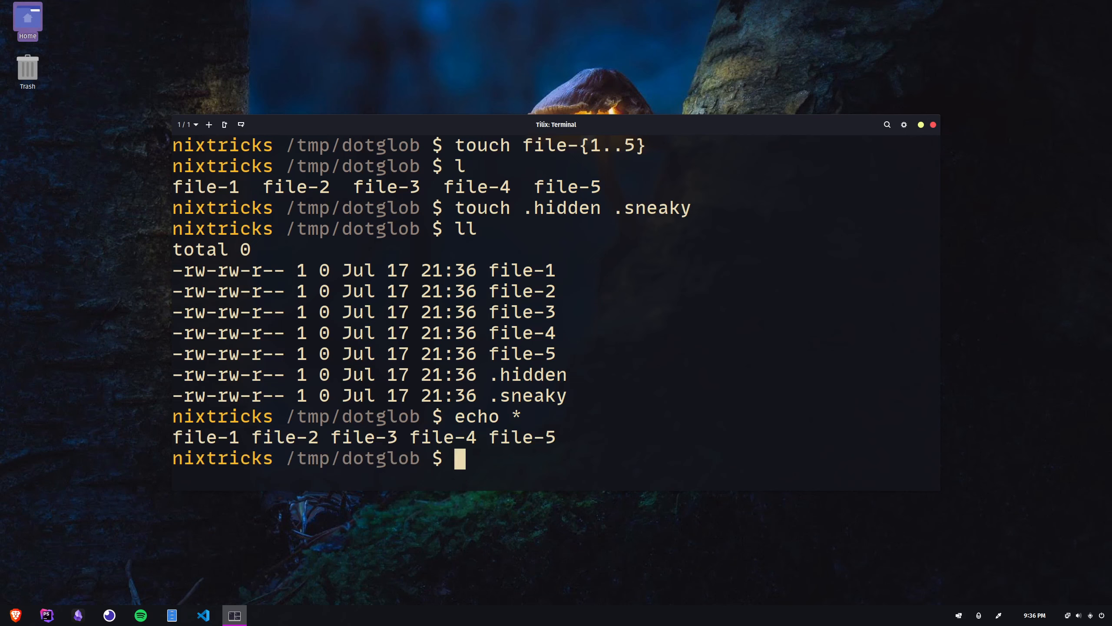
text(shopt -s dotglob)
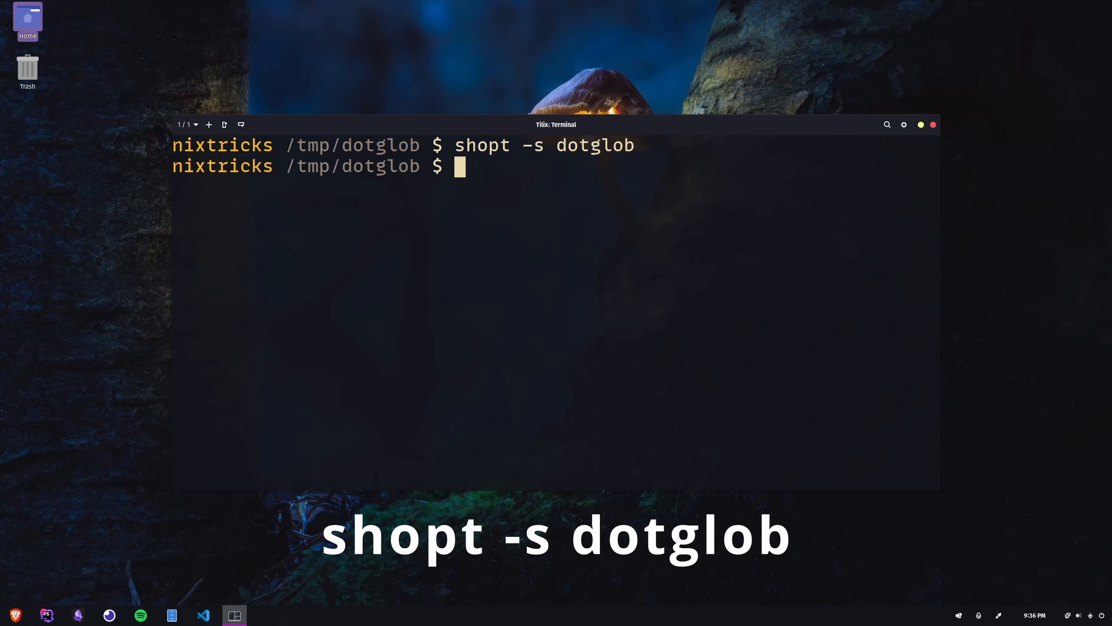
text(echo *)
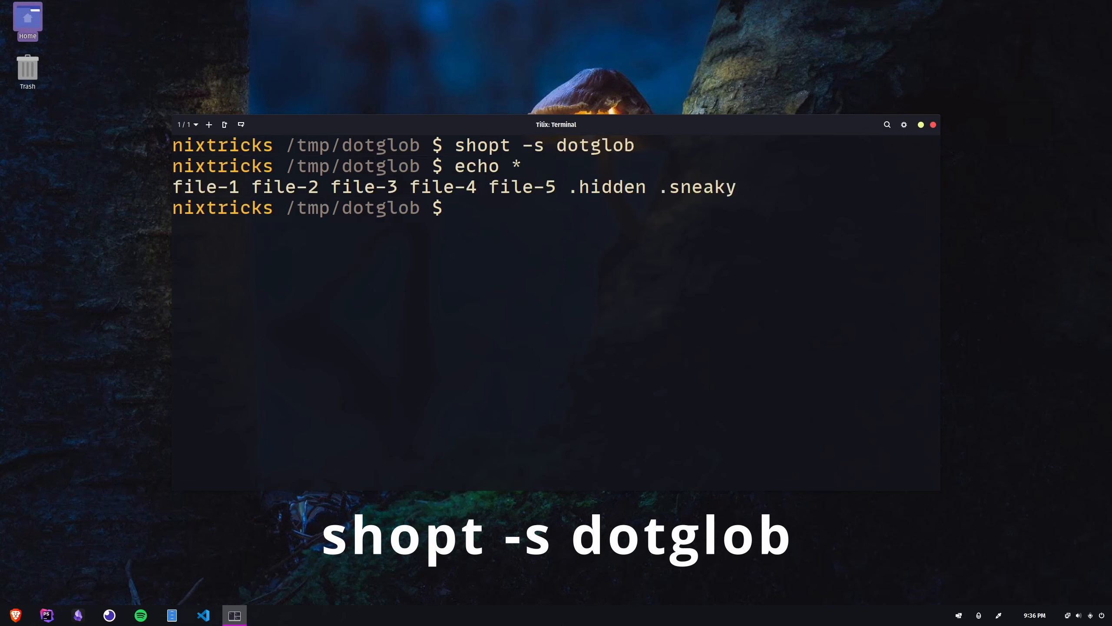
Add a glob options comment to .bashrc in vim, then close the terminal window.
double_click(696, 186)
text(echo)
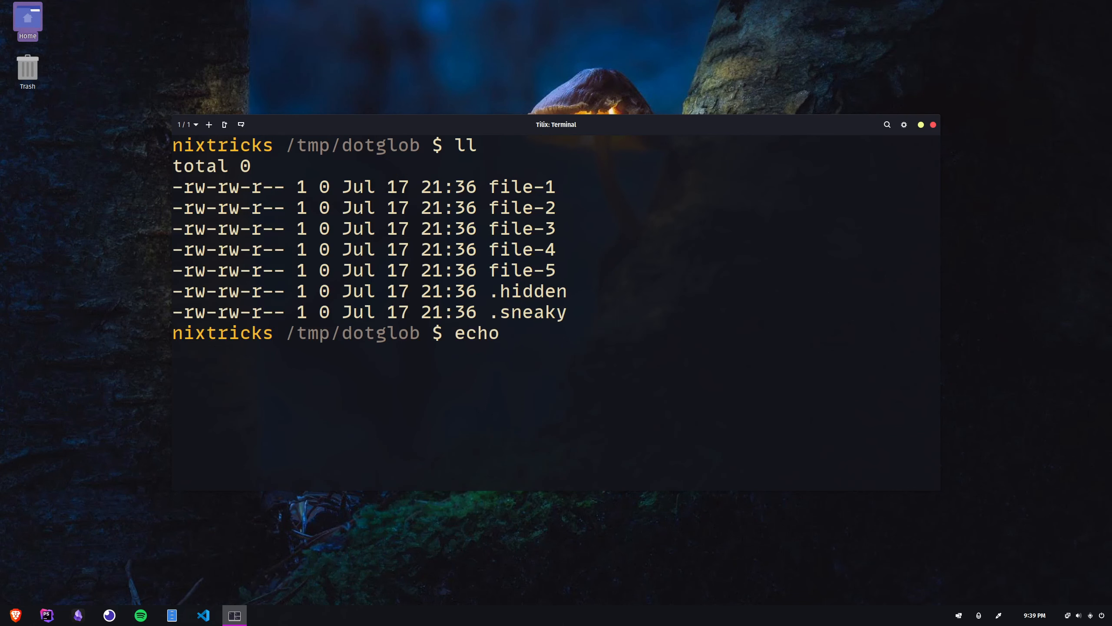
text(\.)
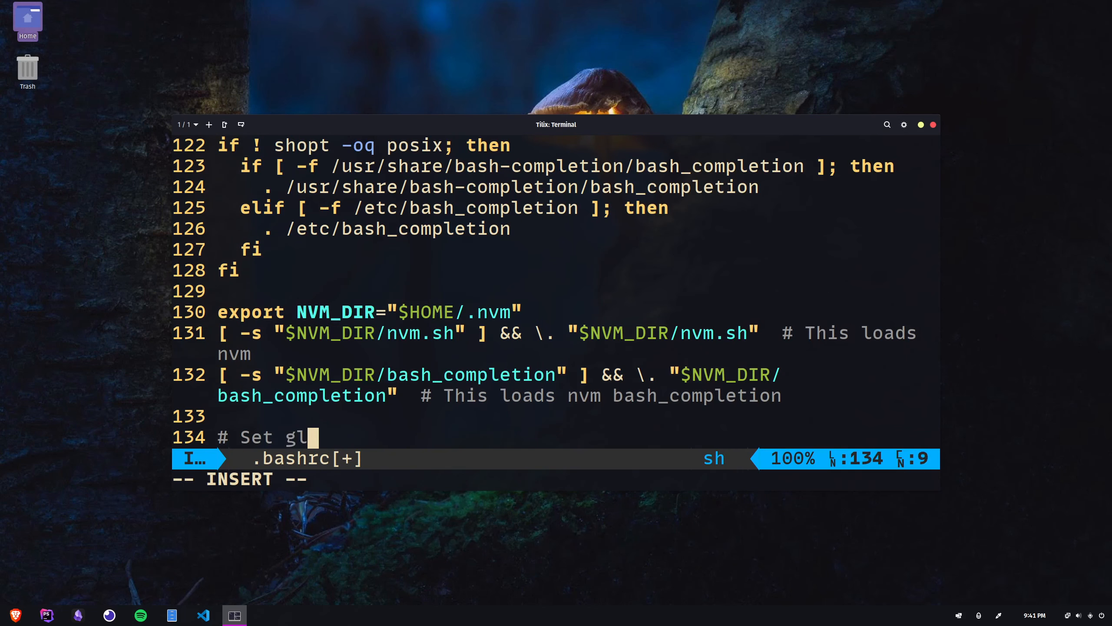
text(ob options)
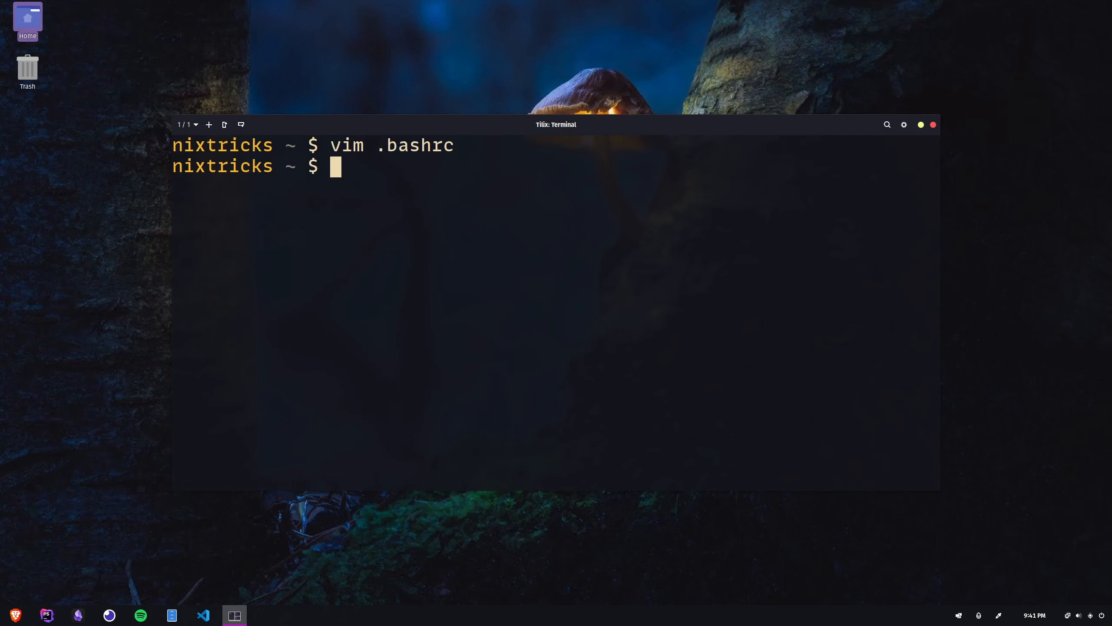
click(933, 125)
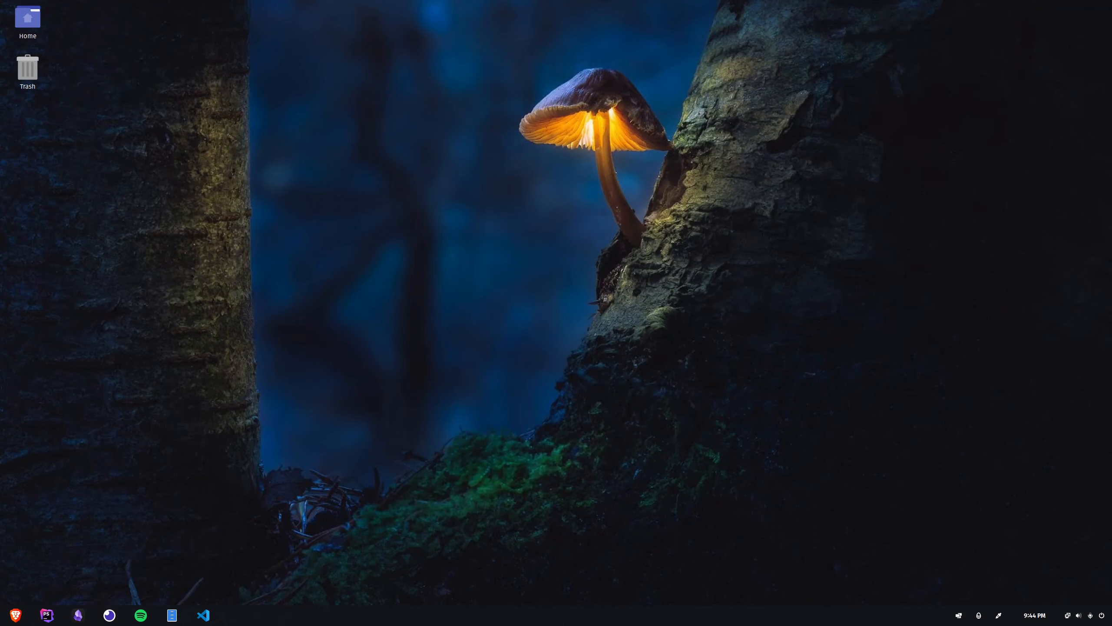
In a new terminal in 06-jun, list *.jp*g images and begin enabling nocaseglob.
click(234, 615)
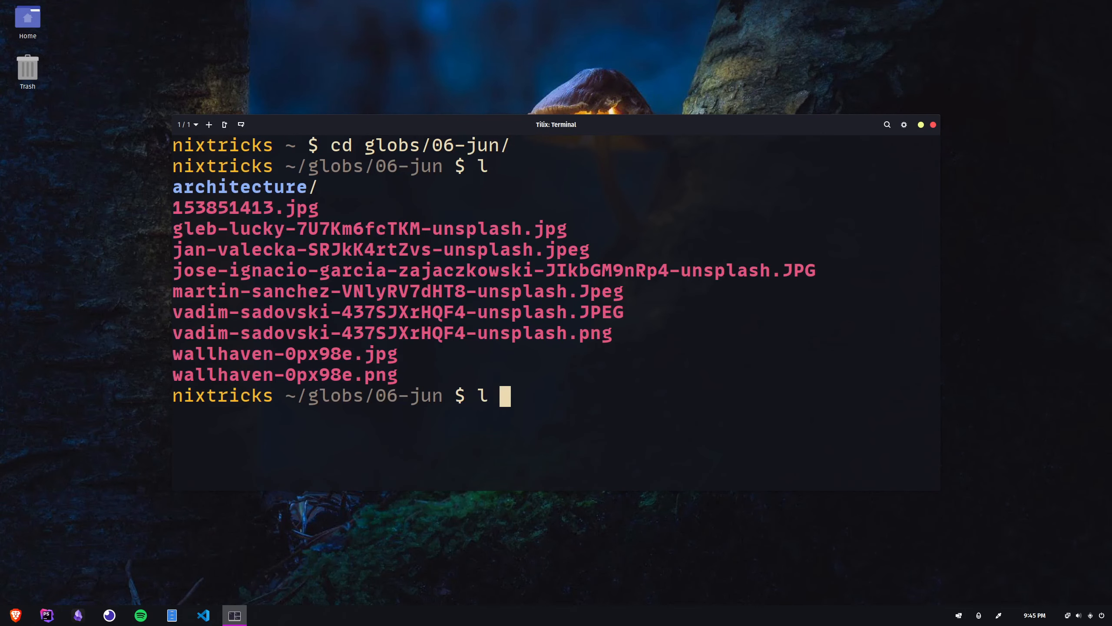
text(*.jp*g)
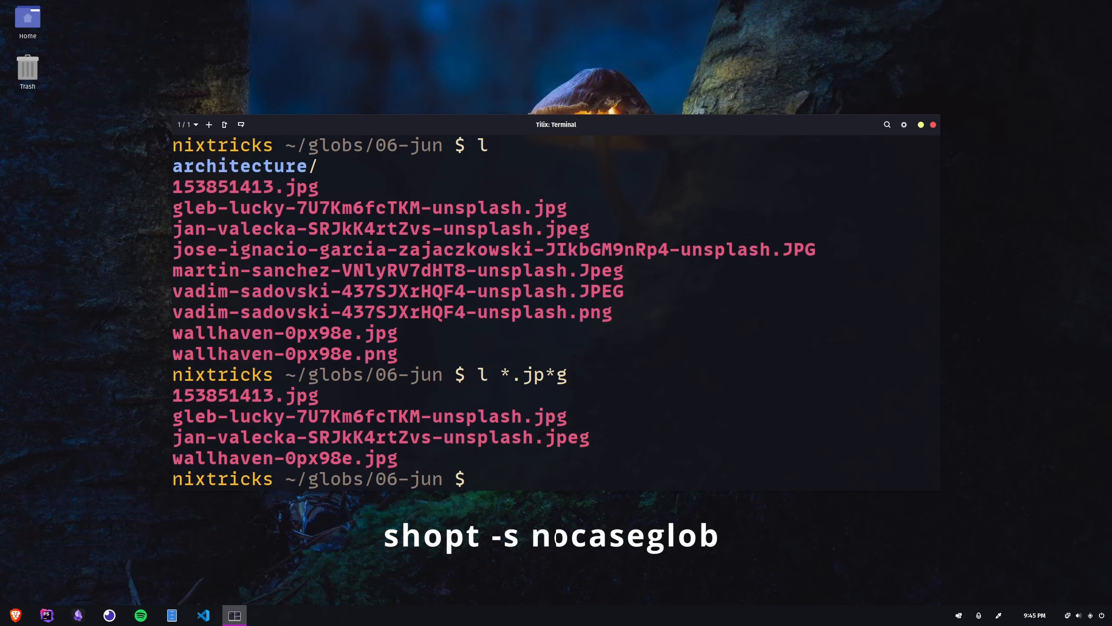
text(l *.jp*g)
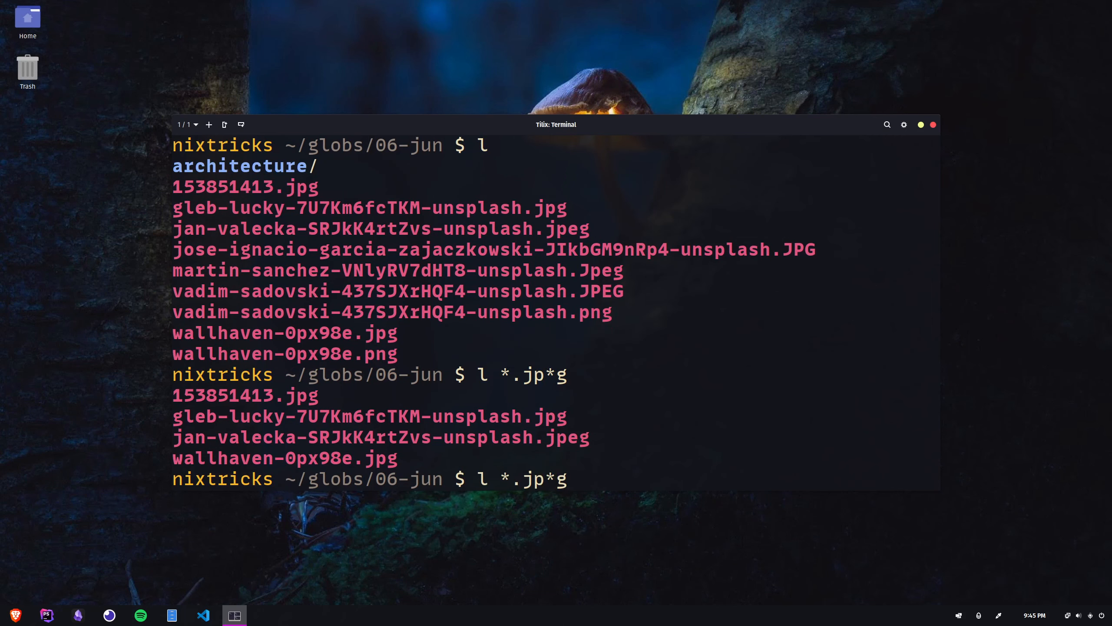
text(shopt -s n)
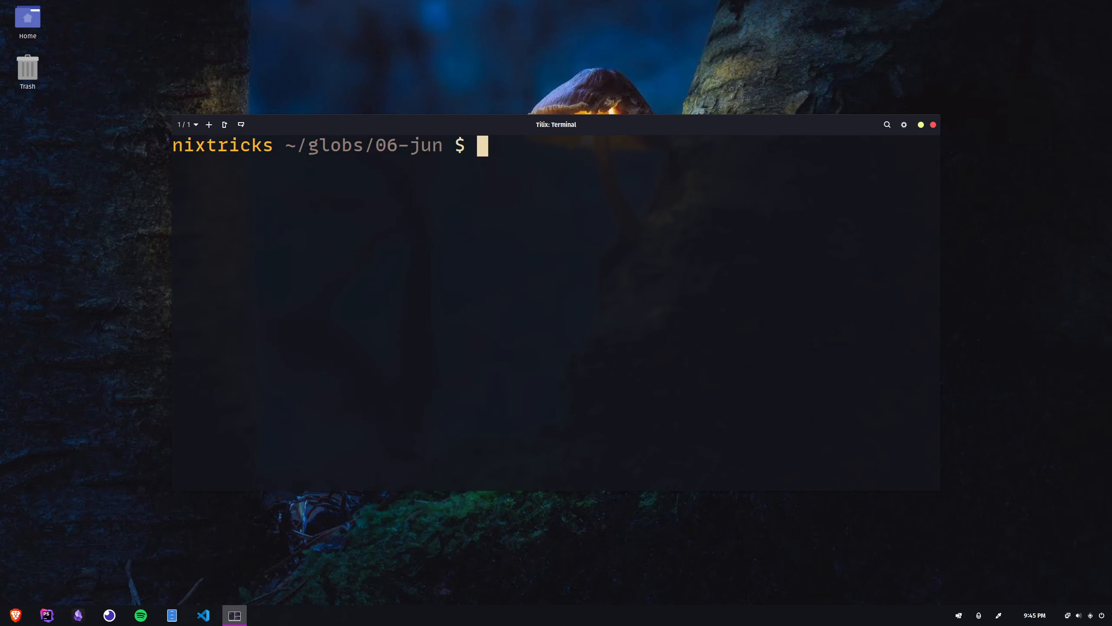
Search .bashrc for glob, list all PNGs recursively with ll **/*.png, and create pngs.
text(vi)
text(/g)
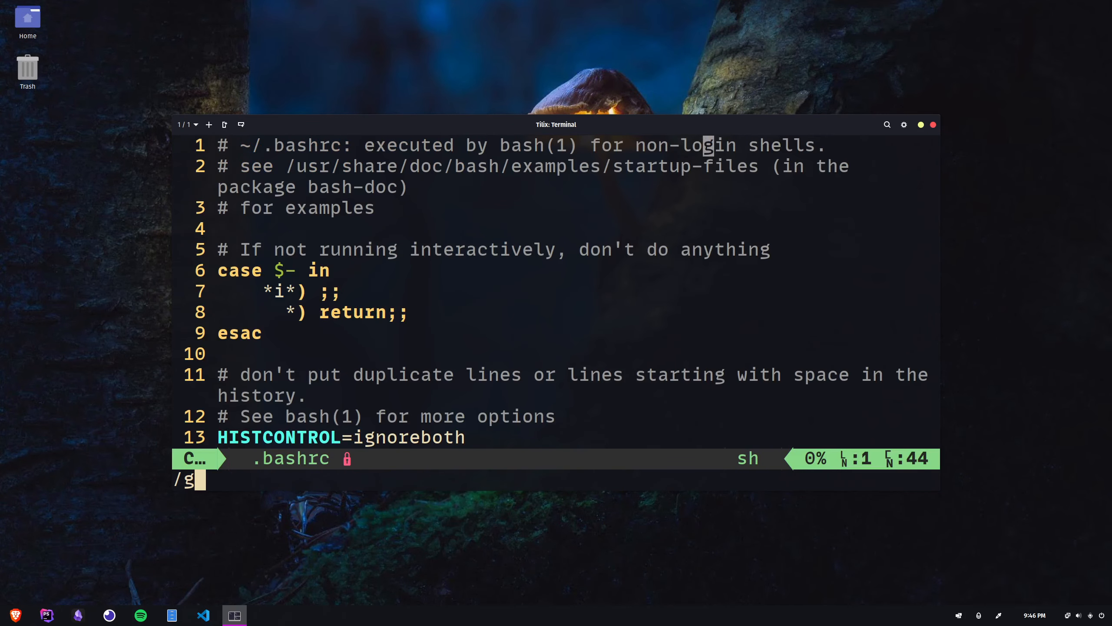
text(lob)
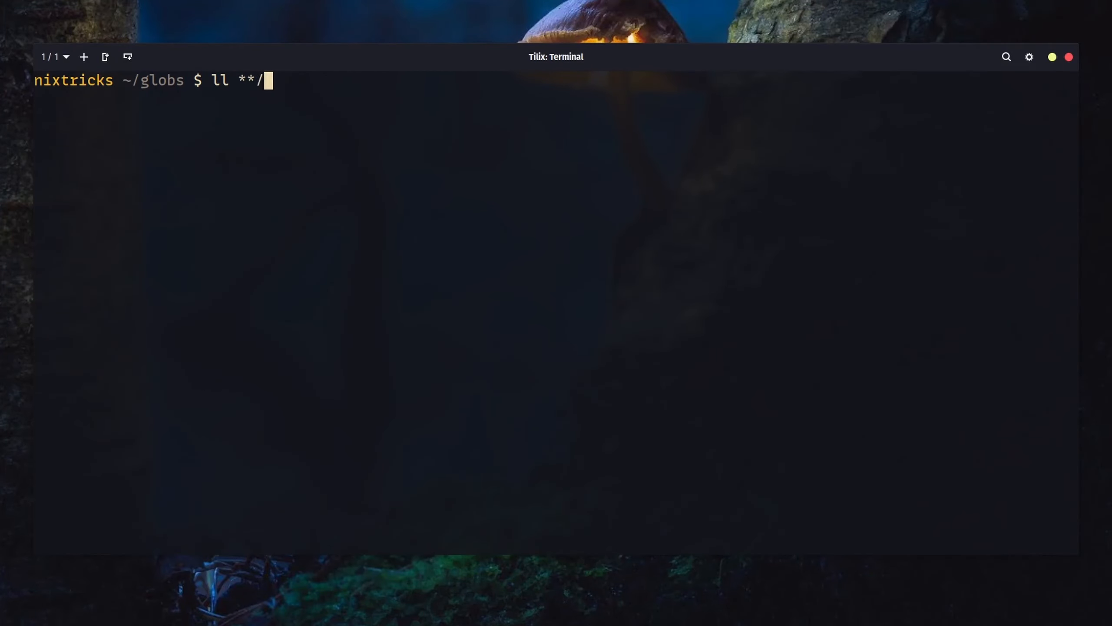
key(Return)
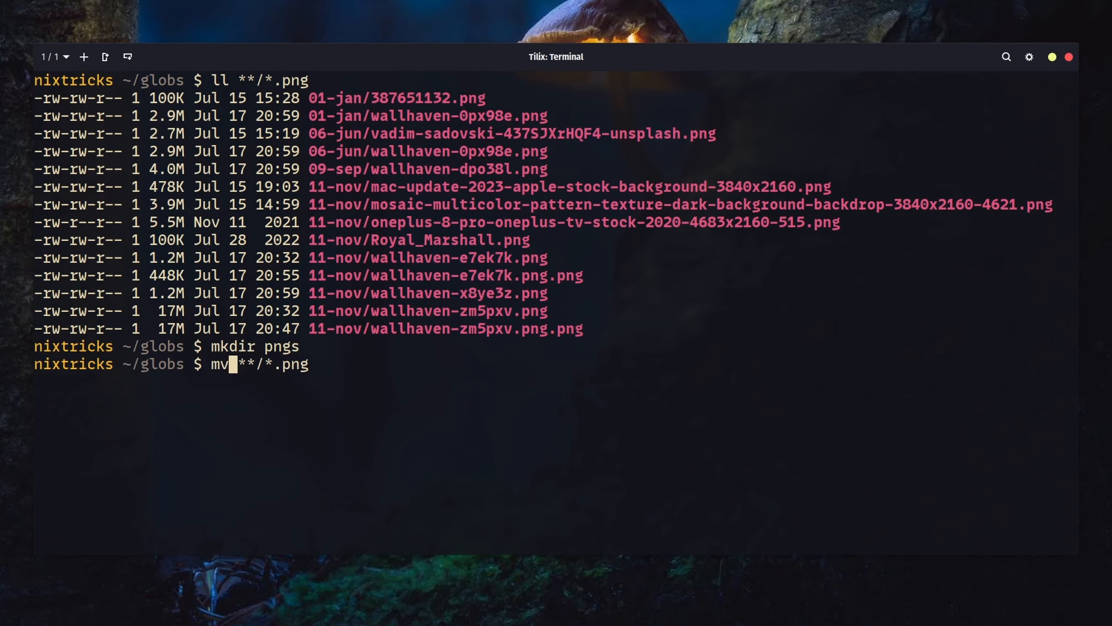
text(p)
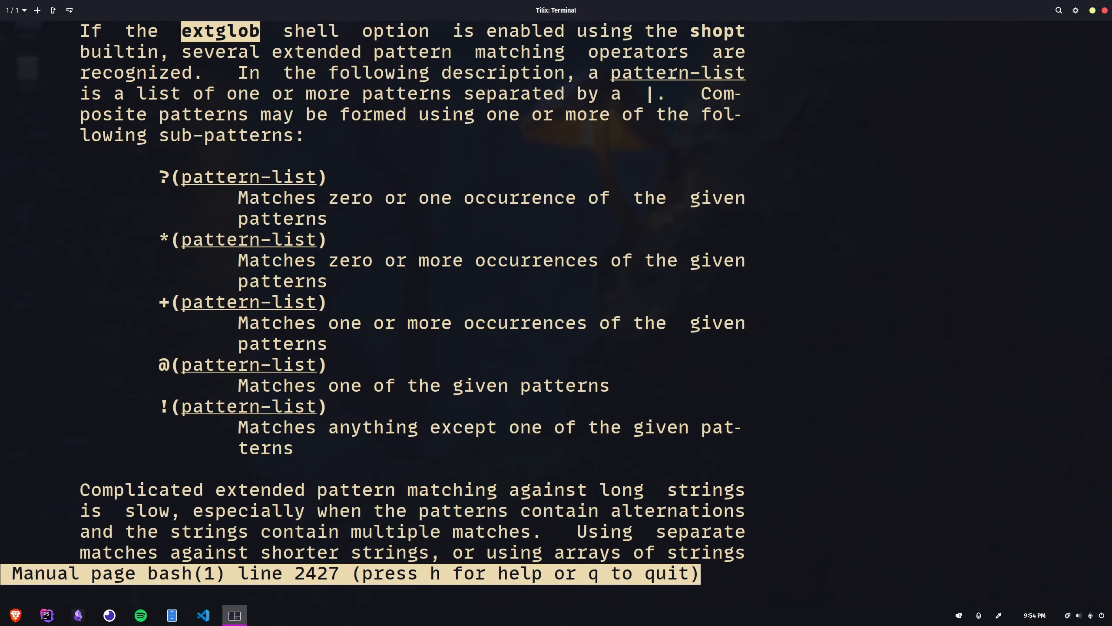
Quit the bash manual and list 01-jan's jpg and png images with ll *.@(jpg|png).
key(q)
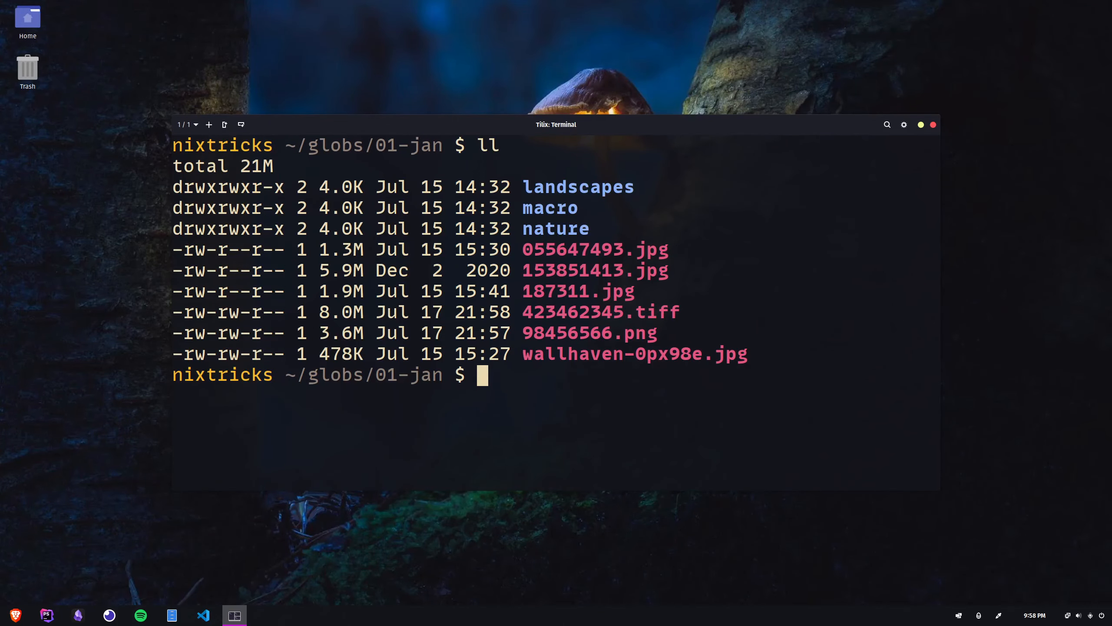
text(ll)
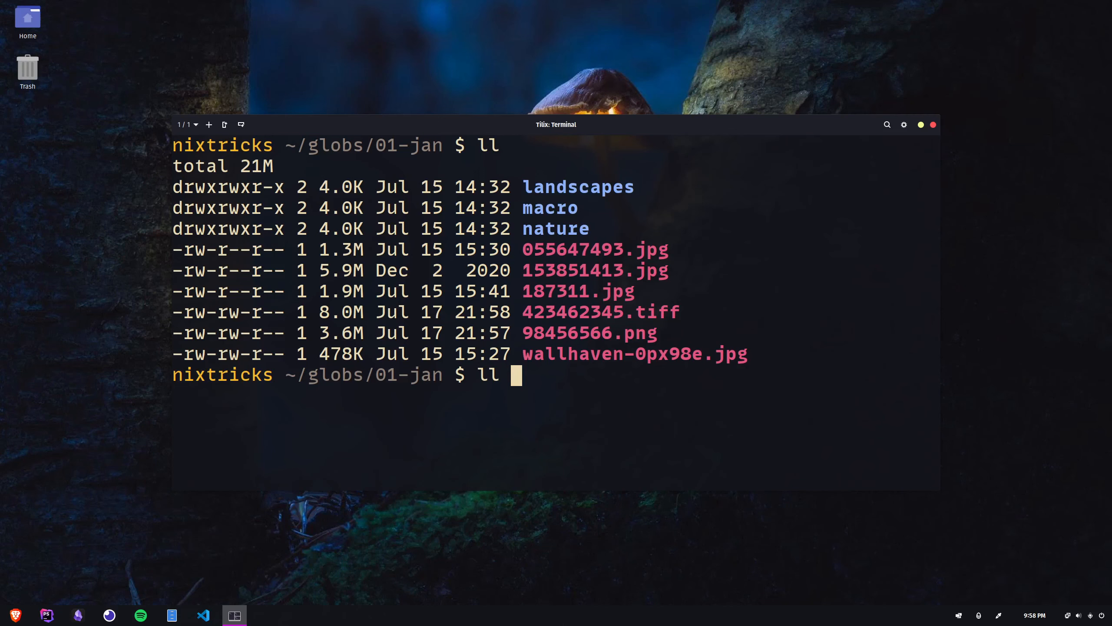
text(*.@(jpg|png)
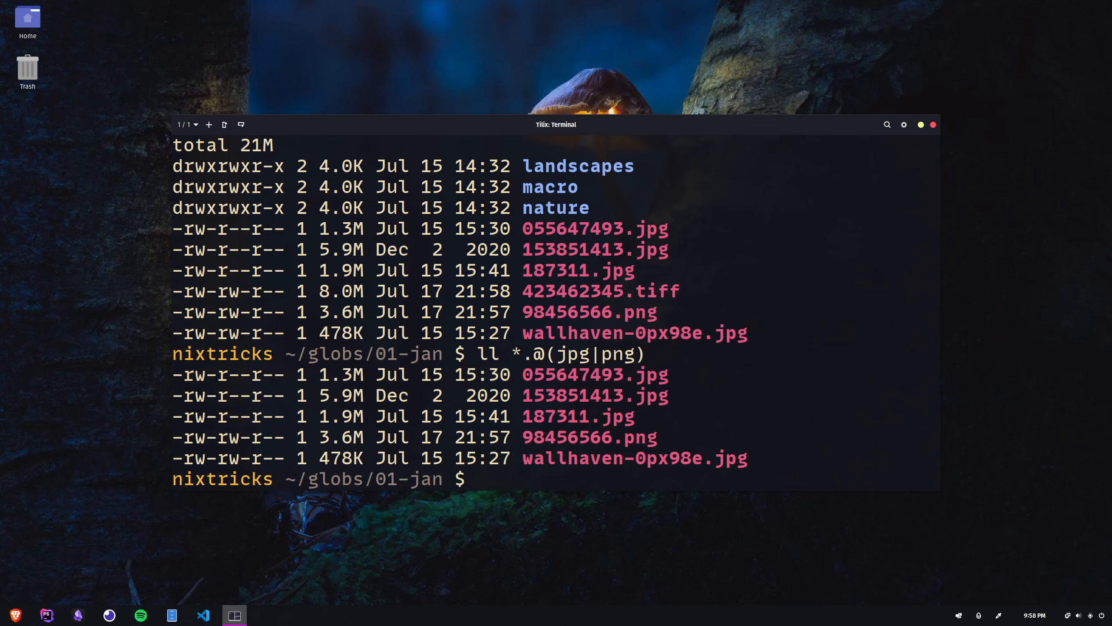
text(ll *)
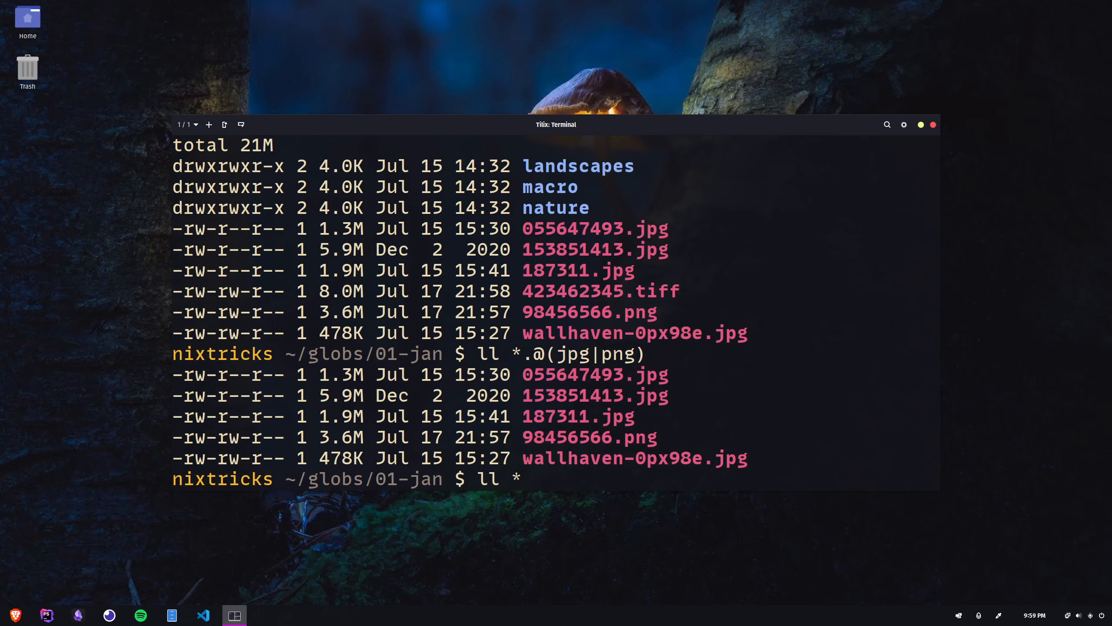
text(.{jpg)
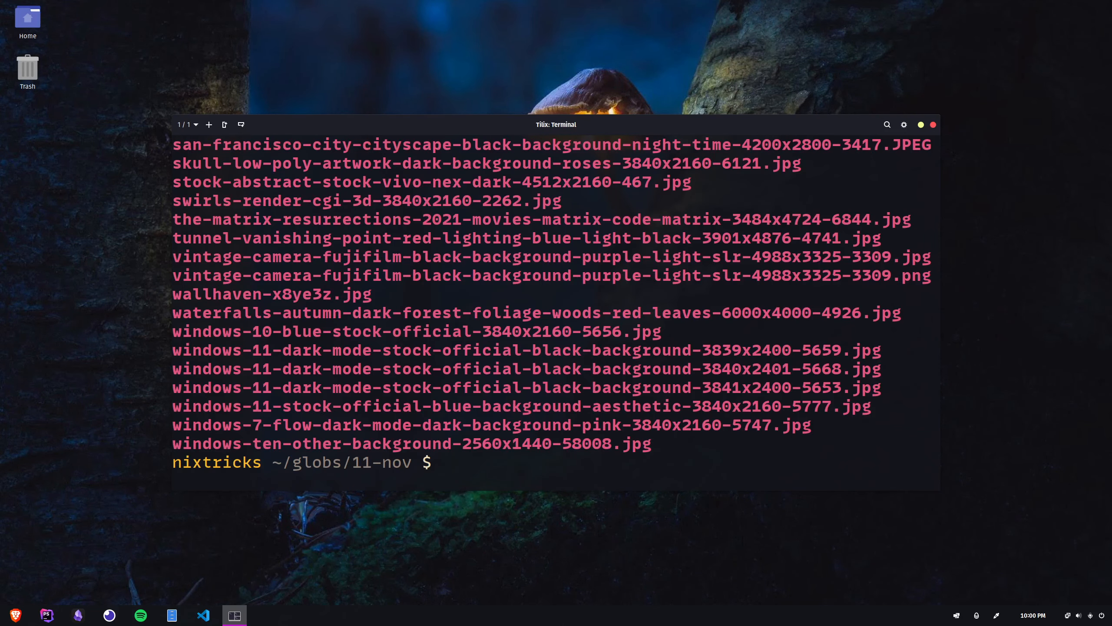
List the macos and windows wallpapers with l +(macos|windows)-*.
text(l +)
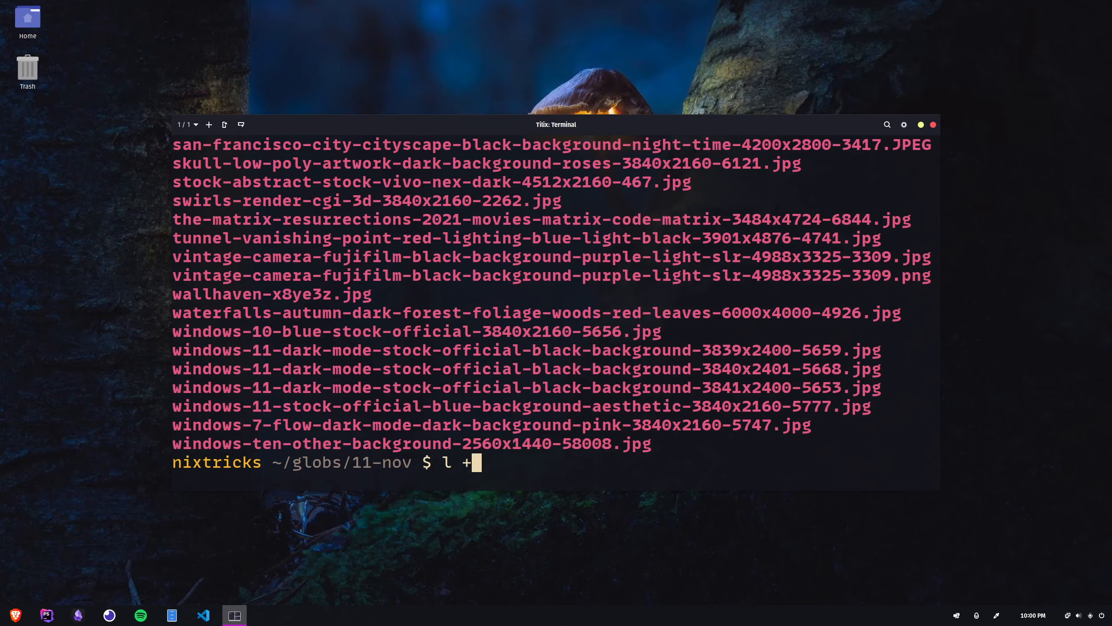
text((mac)
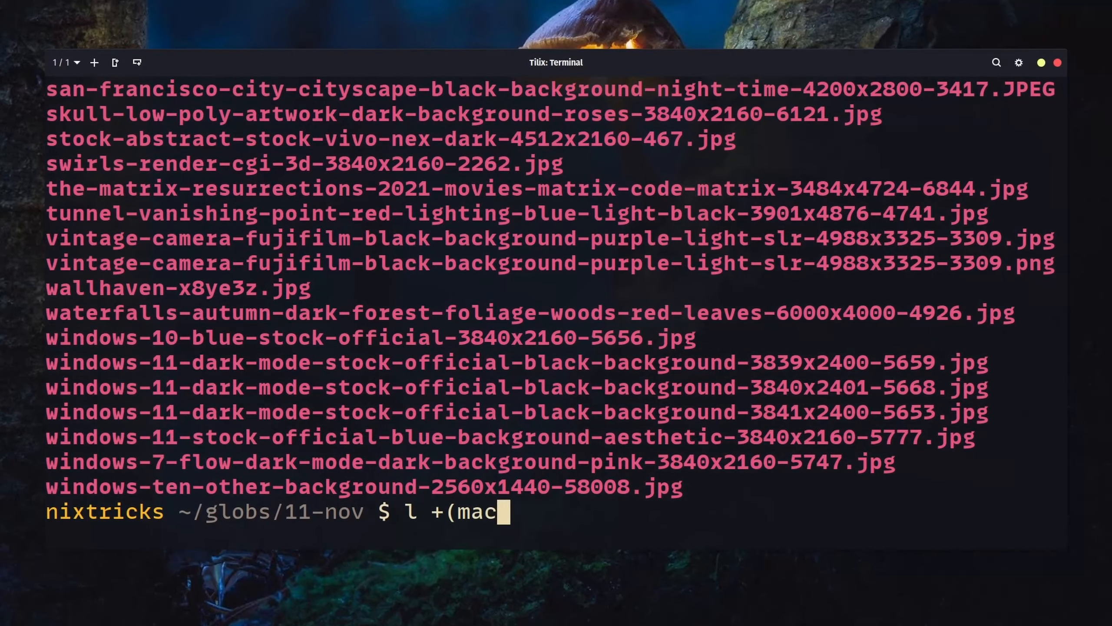
text(os|windows)-*)
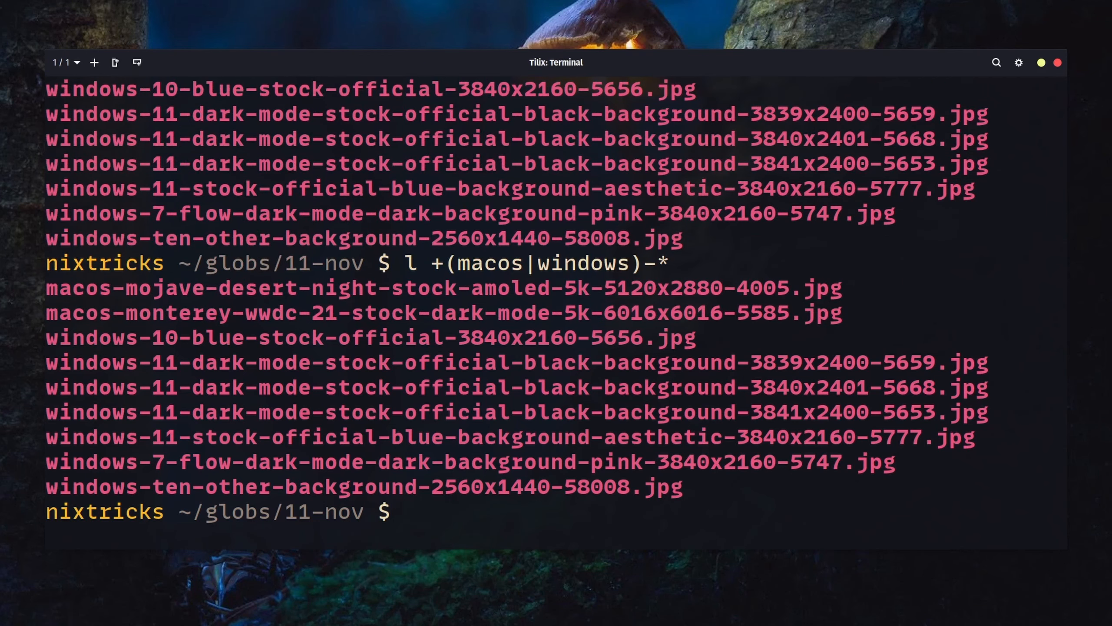
double_click(363, 487)
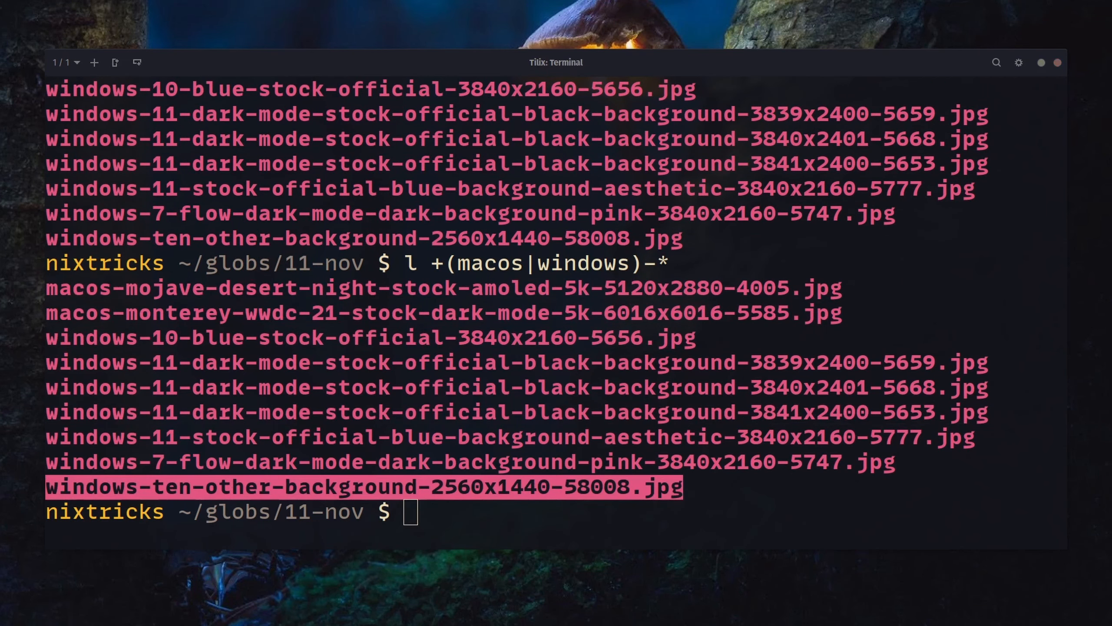
List all but windows, oneplus and ios wallpapers, then type l mac!(@(book|os)*.
text(l !(windows*))
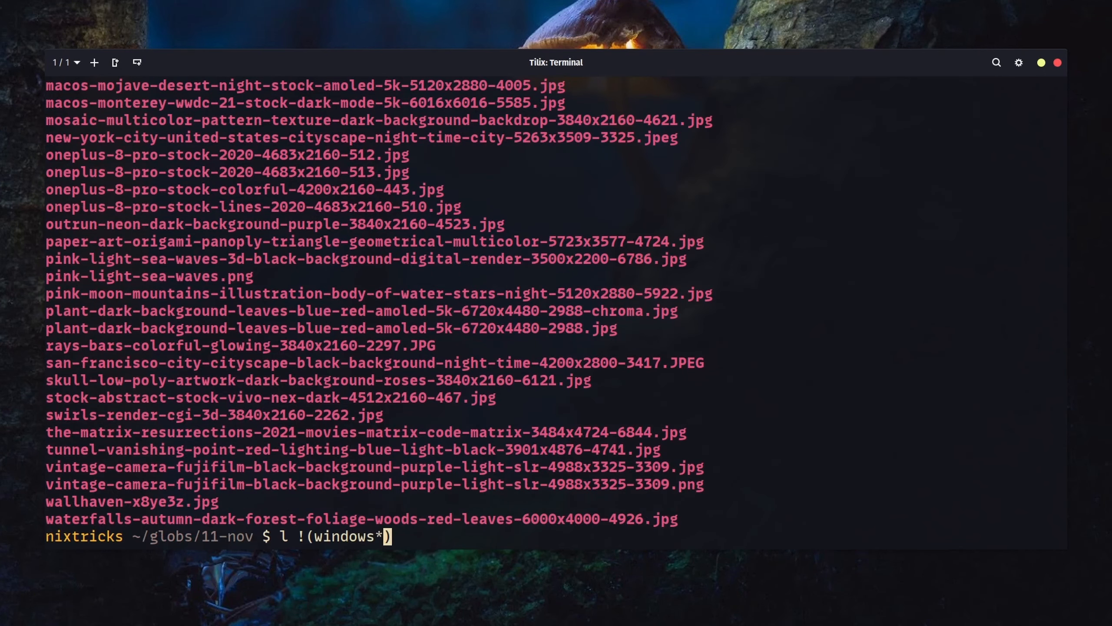
text(|)
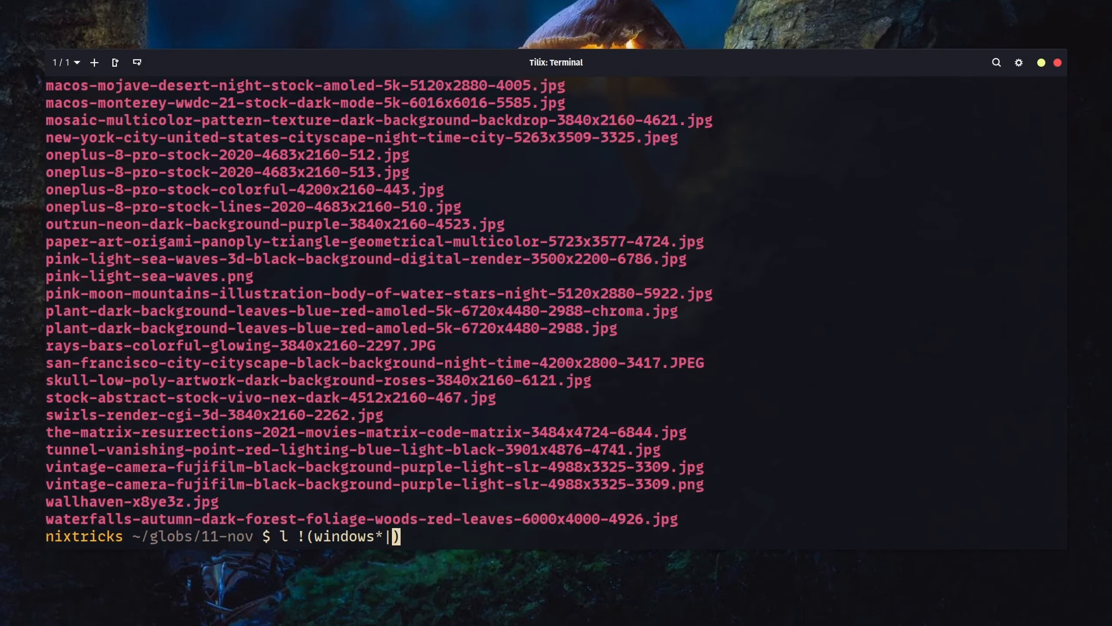
text(one*)
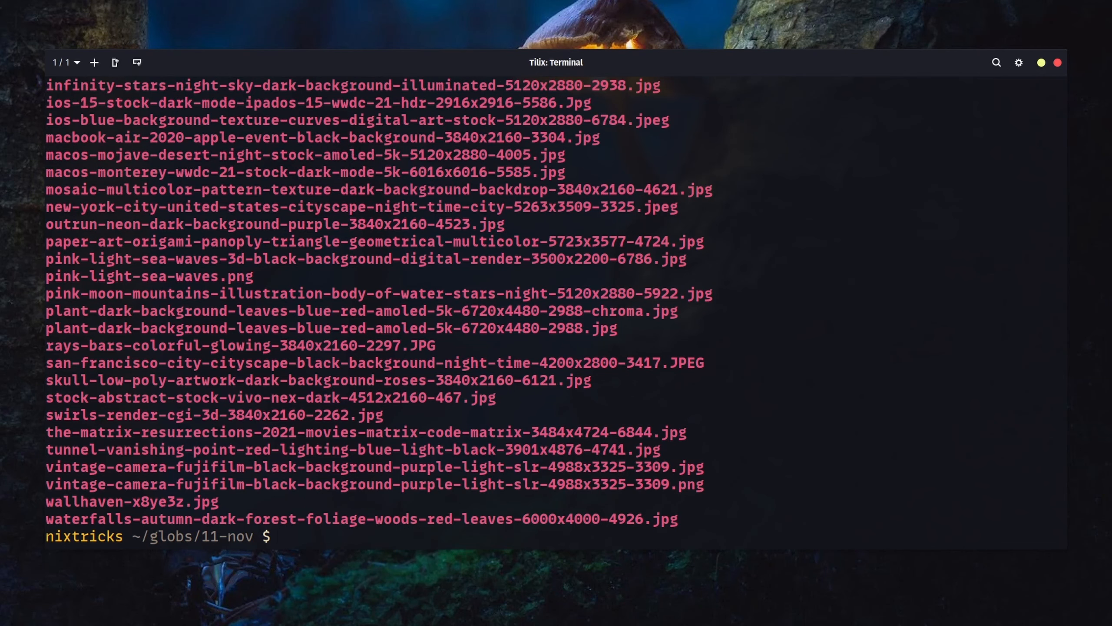
text(l !(windows*|one*|ios*))
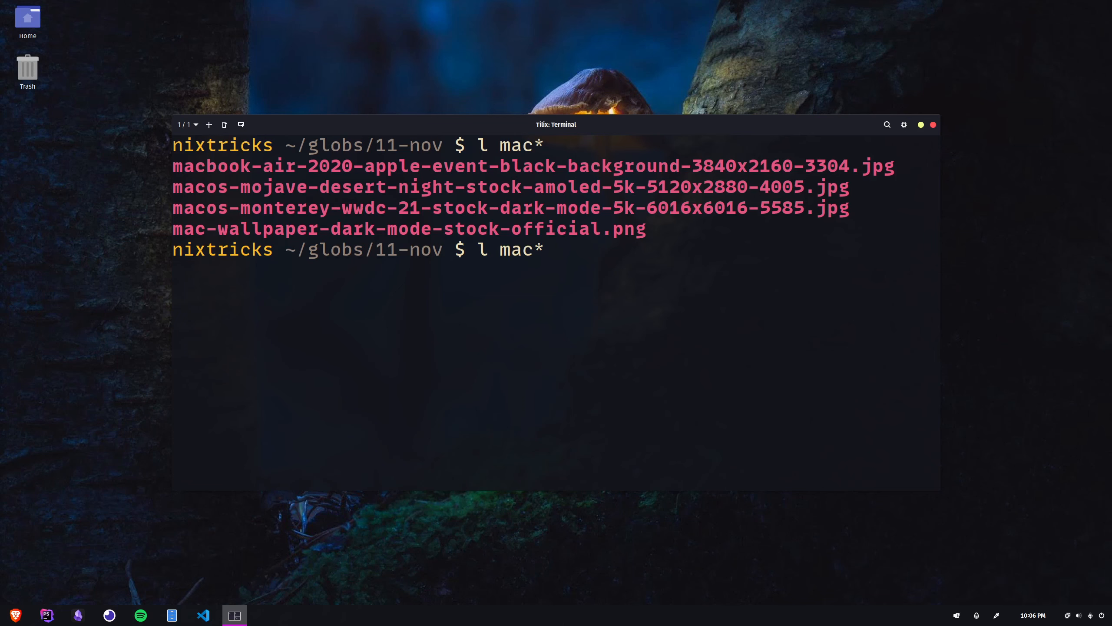
text(!(@(book)
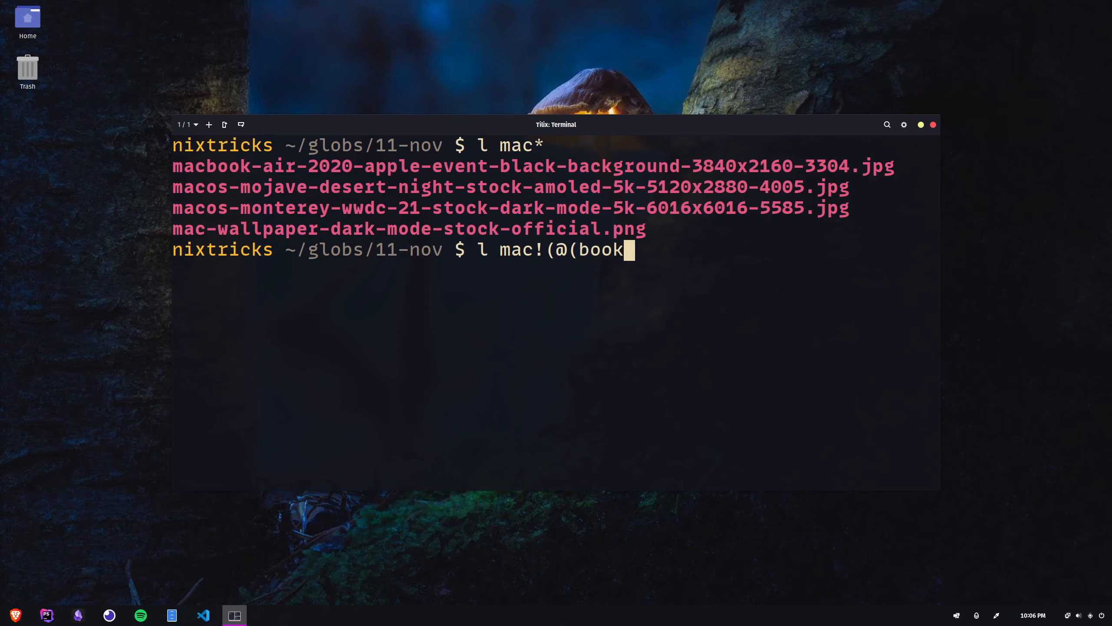
text(|os)*)
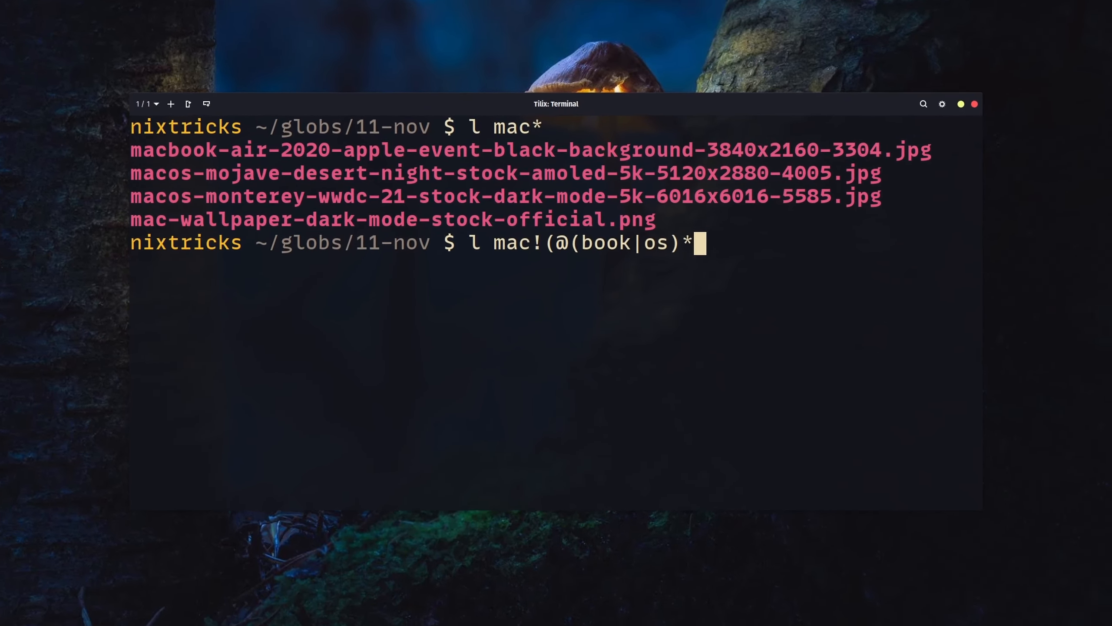